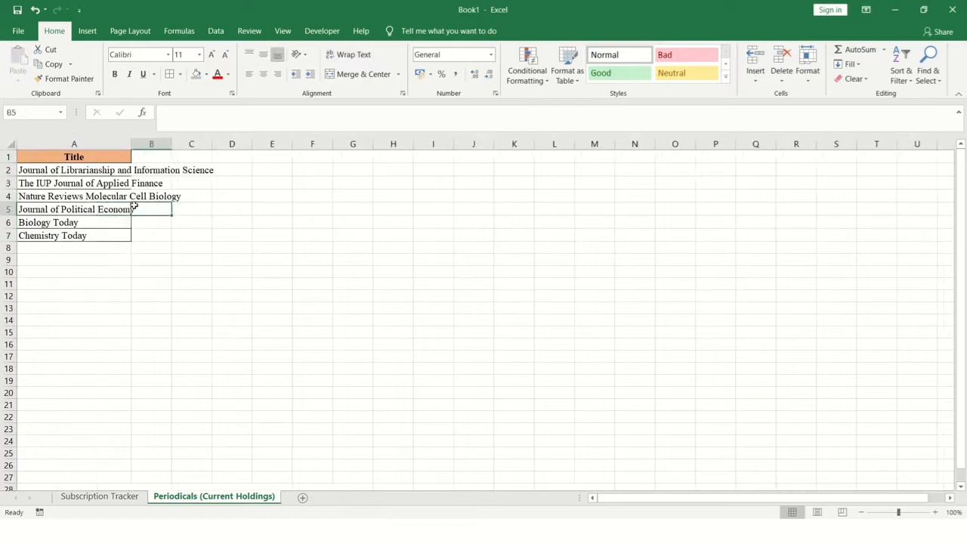
Widen the Title column and start the Year heading in B1
drag(130, 144, 202, 143)
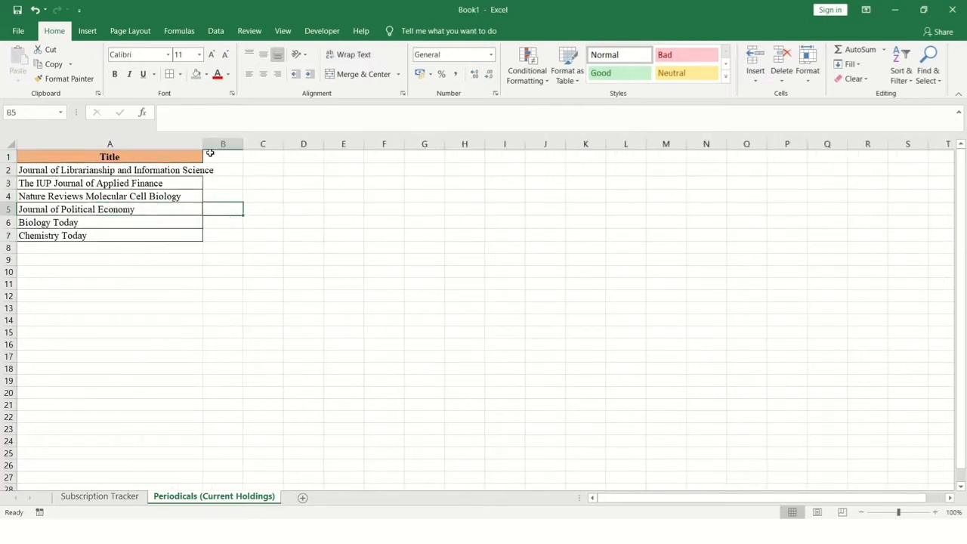
click(242, 155)
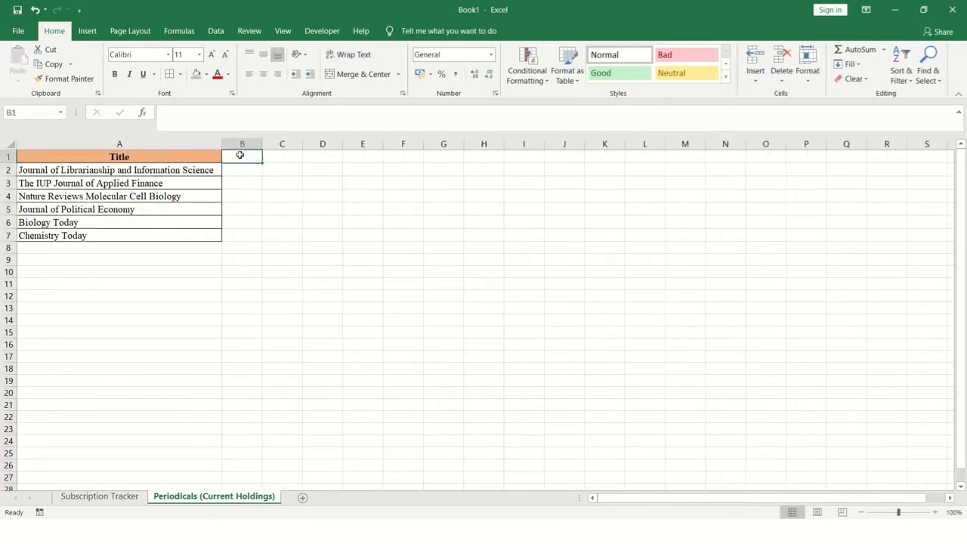
text(Ye)
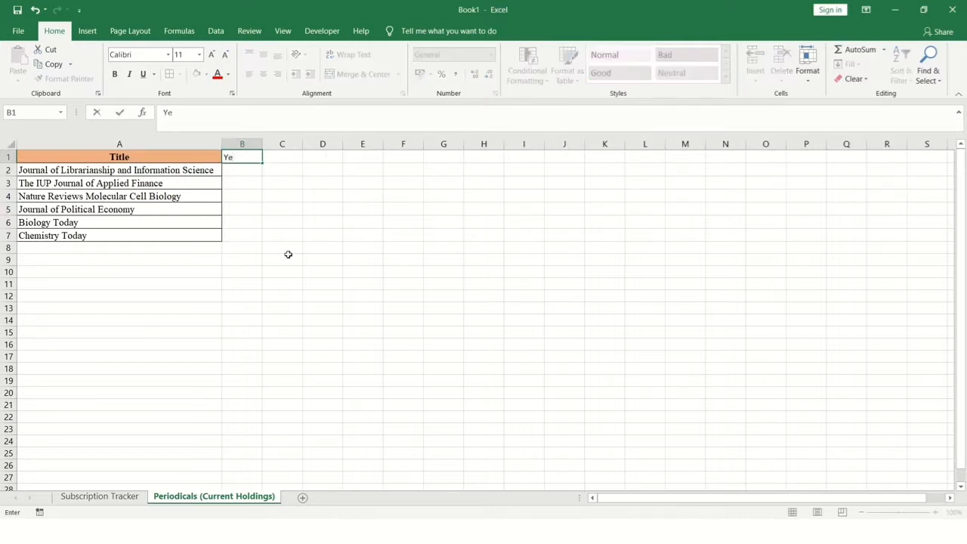
text(ar)
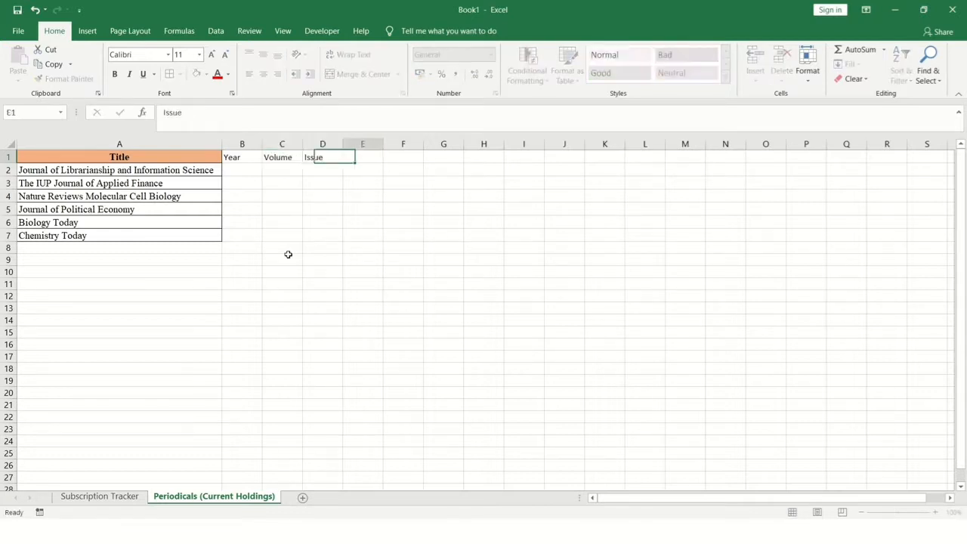
Continue the headings with Volume, Issue, Date of Publication, Date of Receipt and Remarks
text(Date of Publication)
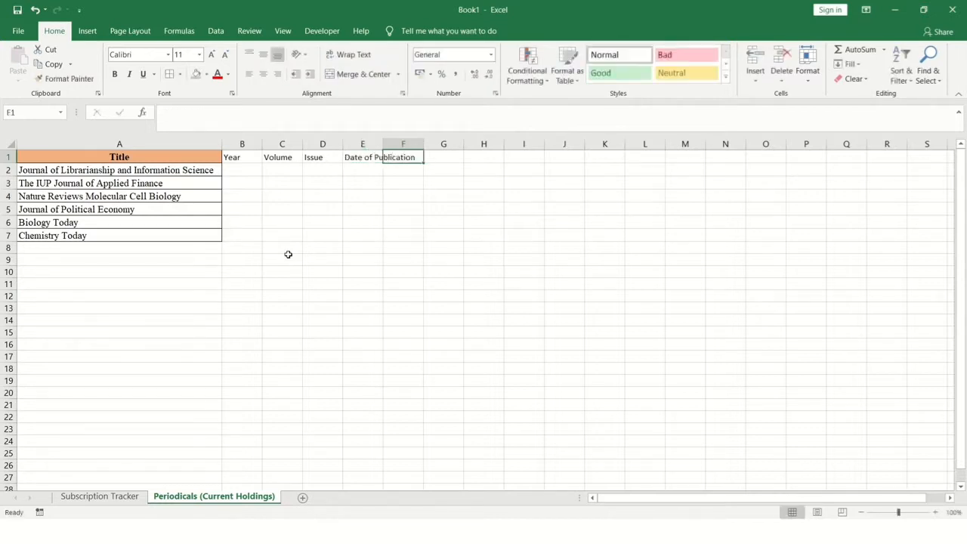
text(Date of)
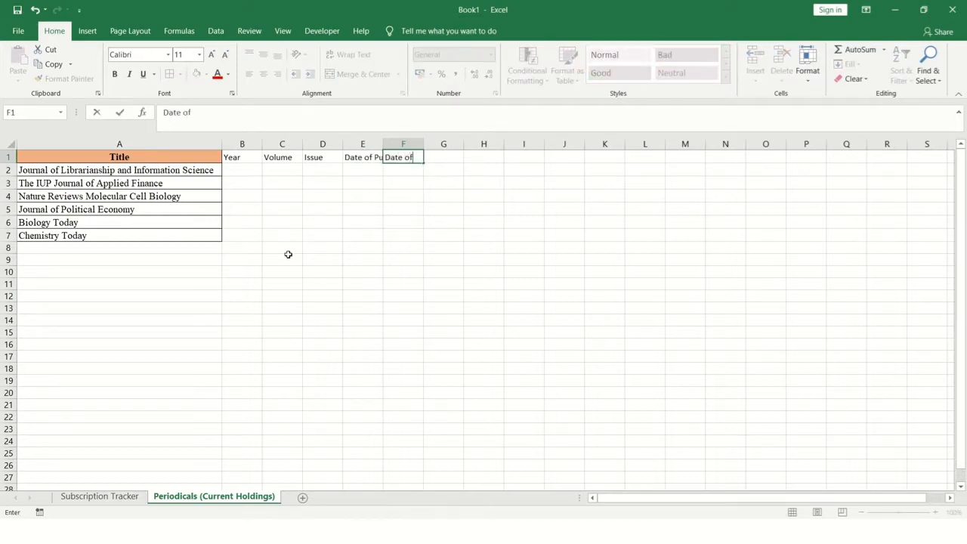
text(Receip)
click(443, 158)
text(Remarks)
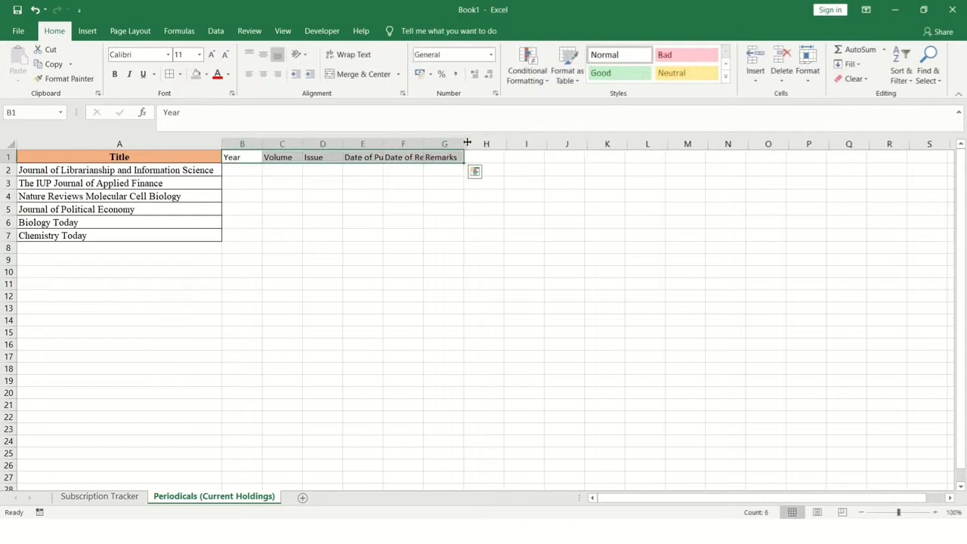
Match the new headings to Title's style, border the table, and insert a blank column before Title
click(442, 156)
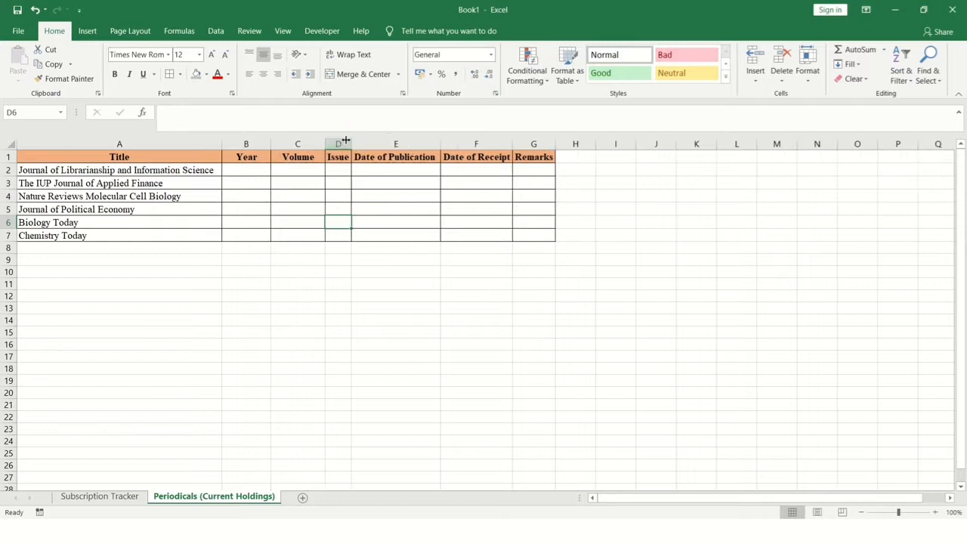
drag(351, 144, 370, 144)
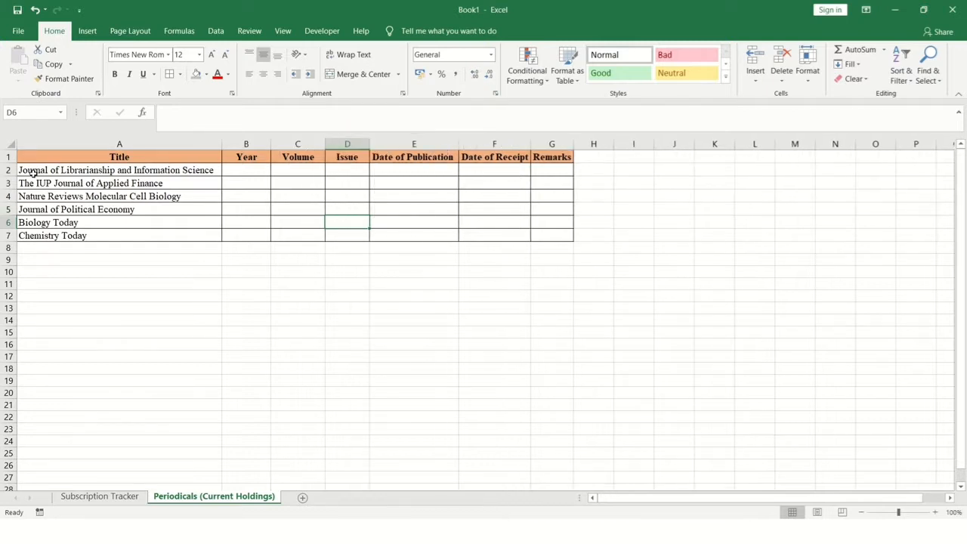
click(37, 155)
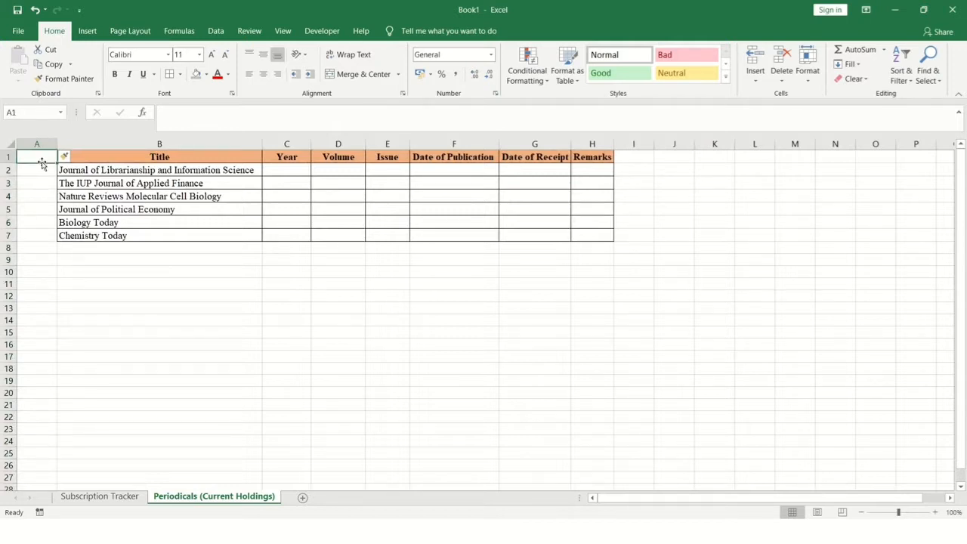
Enter a Sheet No heading and fill the journals with numbers 1 to 6
text(Shee)
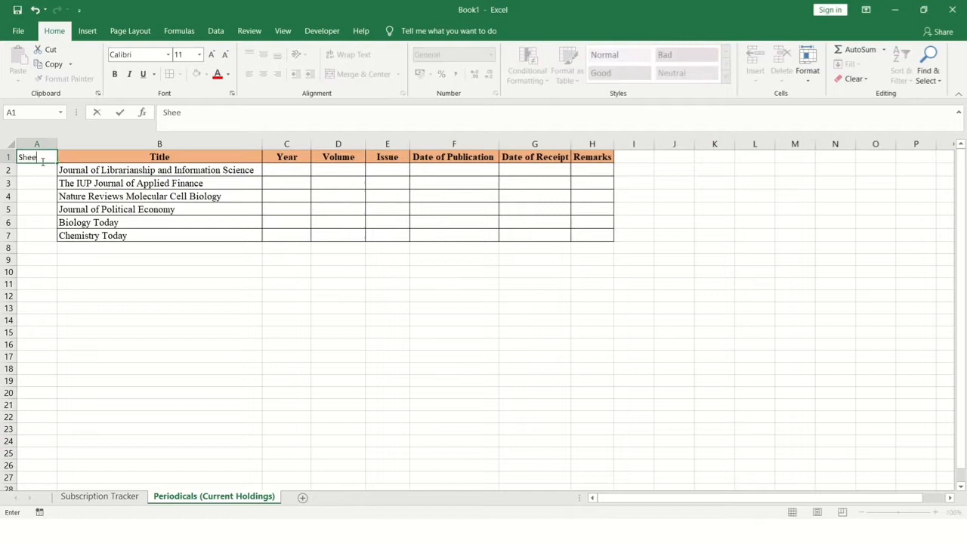
click(158, 183)
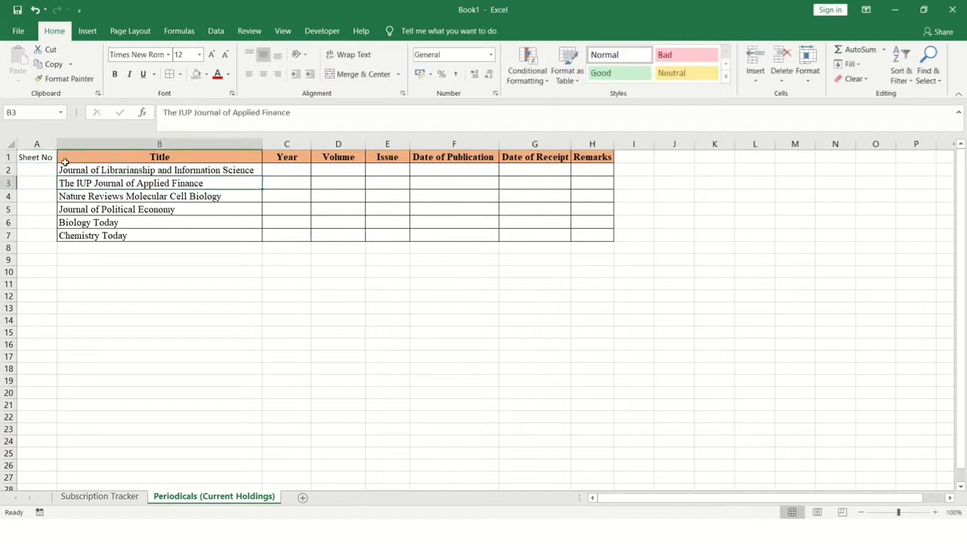
text(2)
click(36, 169)
text(1)
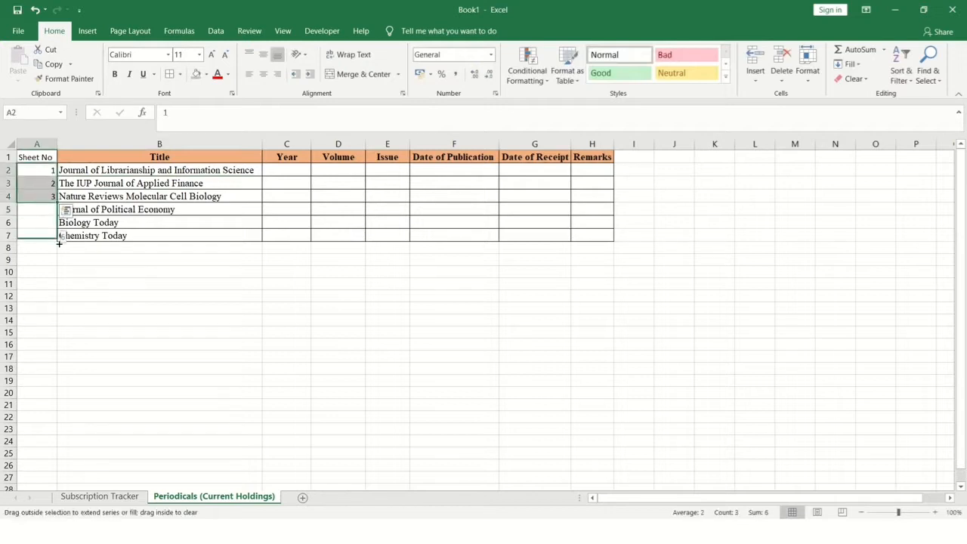
click(158, 143)
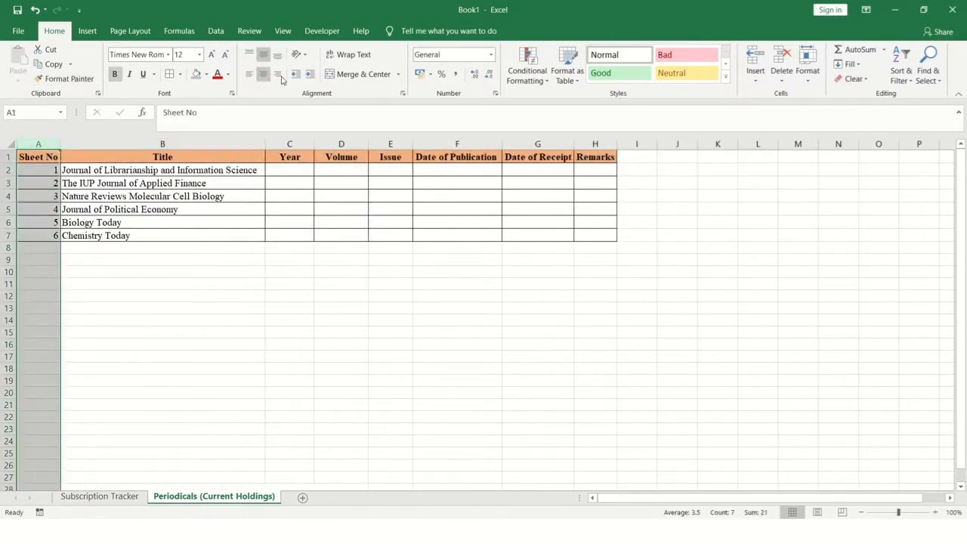
Set the sheet numbers to Times New Roman and centre them in the column
click(164, 183)
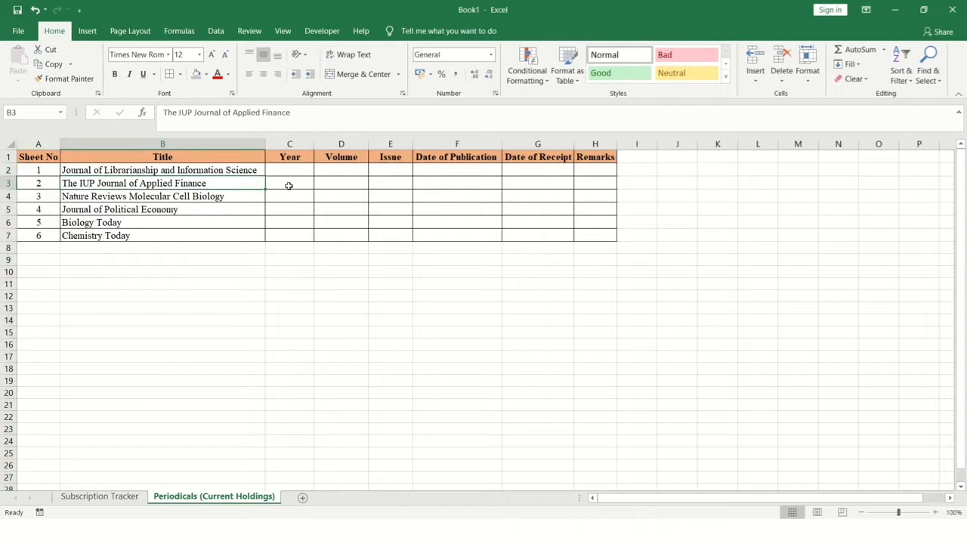
click(341, 183)
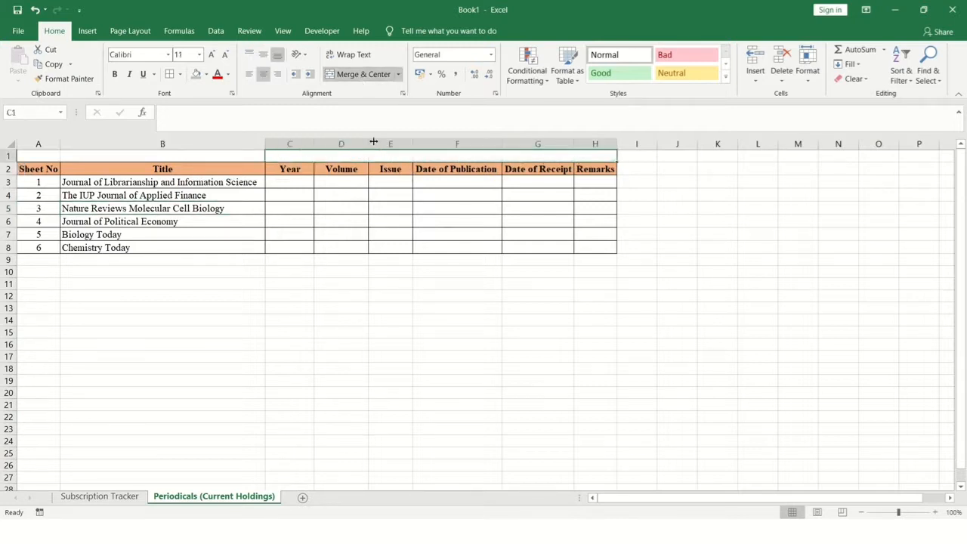
mouse_move(525, 255)
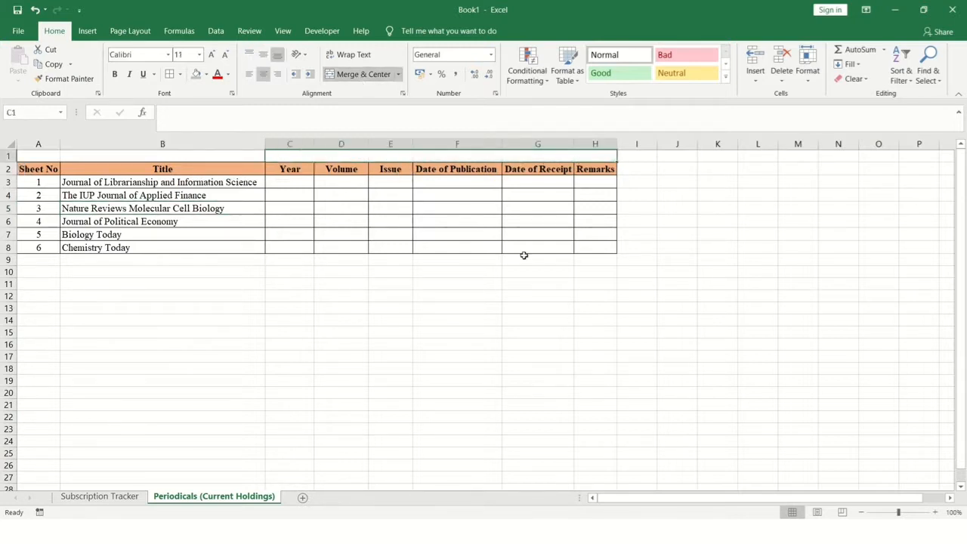
Write 'Current Holdings / Displayed Data / Last Received Copy' in the merged row above Year through Remarks
text(CUrrent Holding)
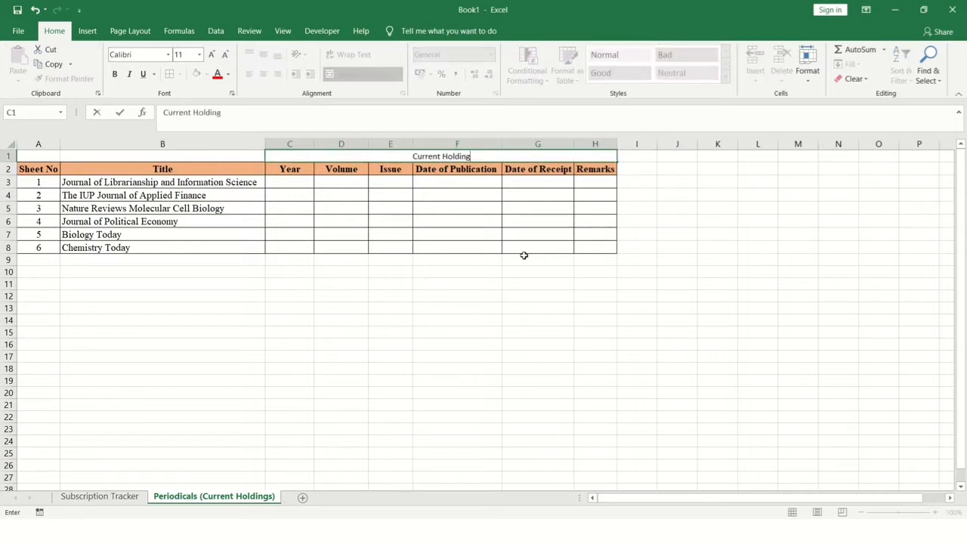
text(s /)
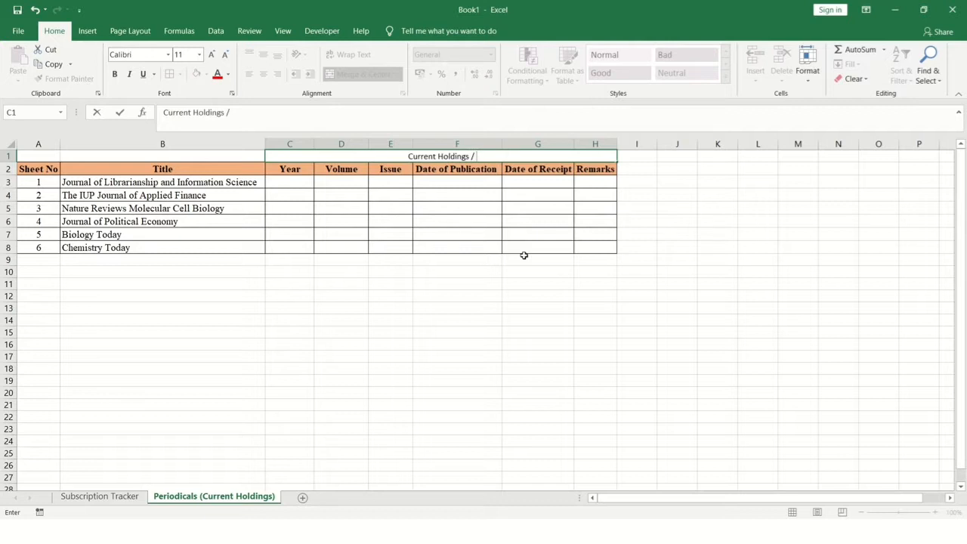
text(Di)
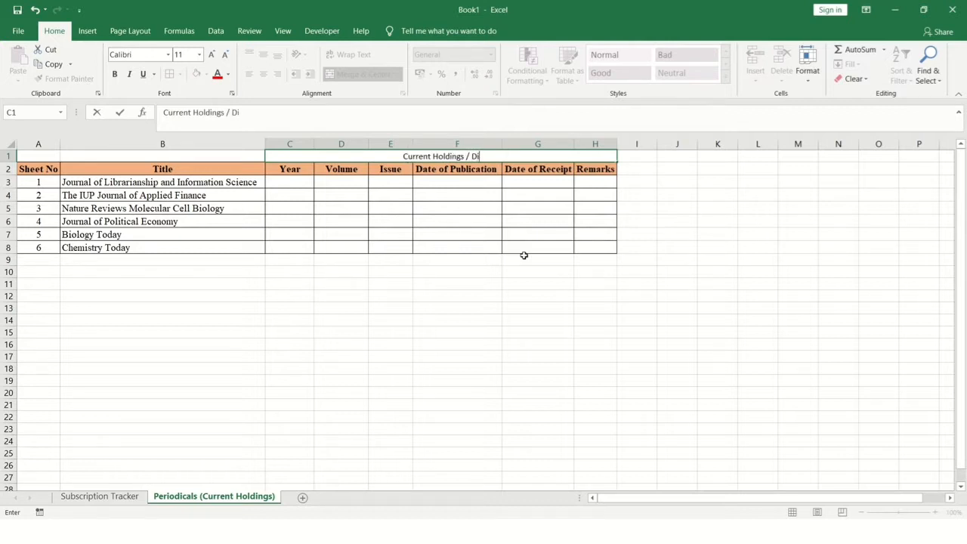
text(splayed)
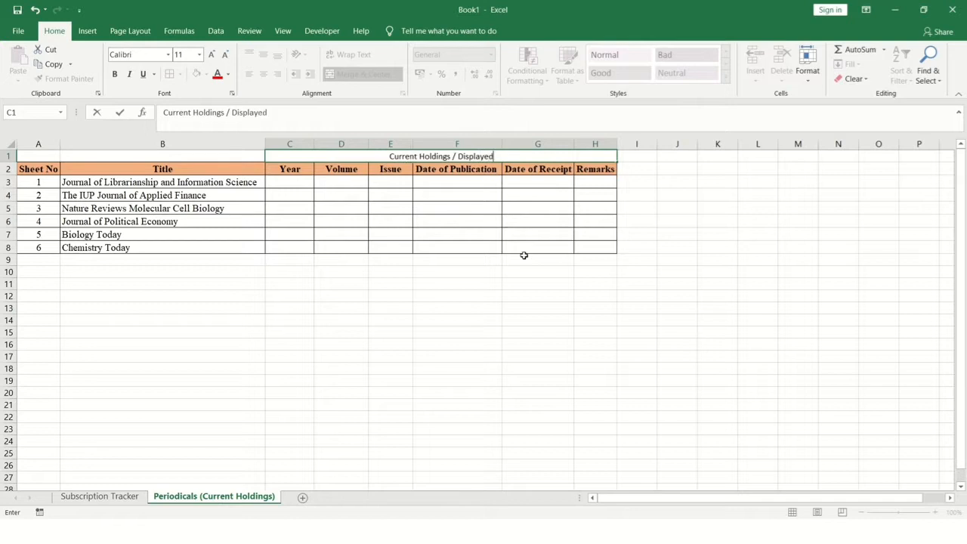
text(Data)
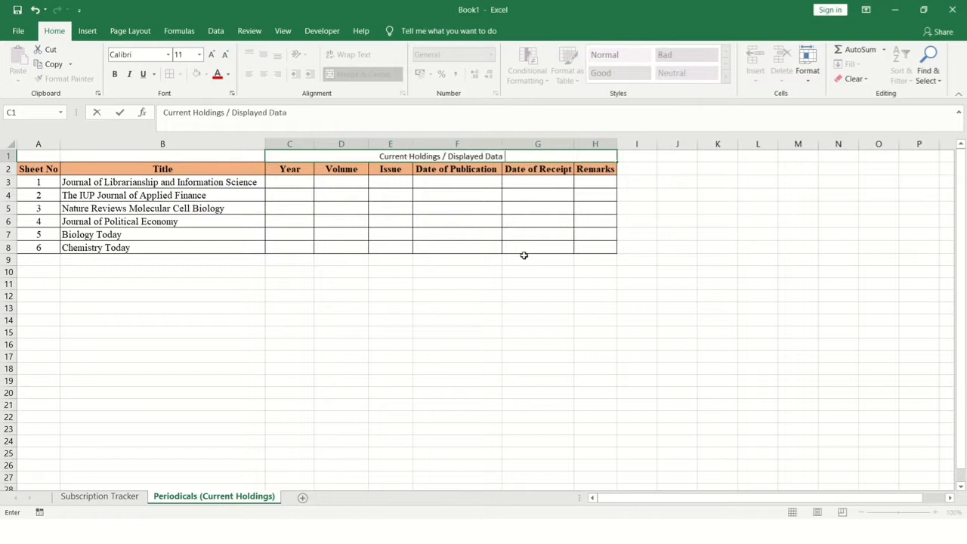
text(/)
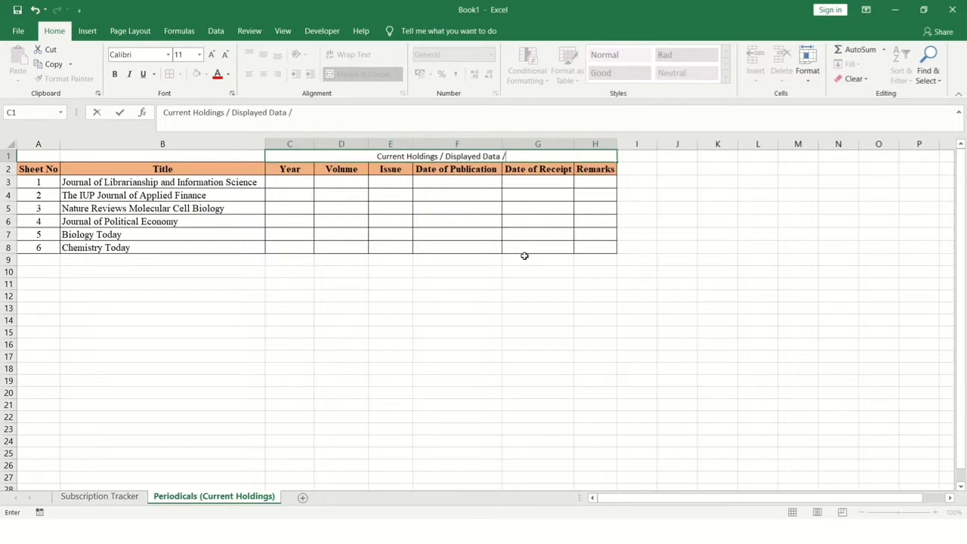
text(Last Re)
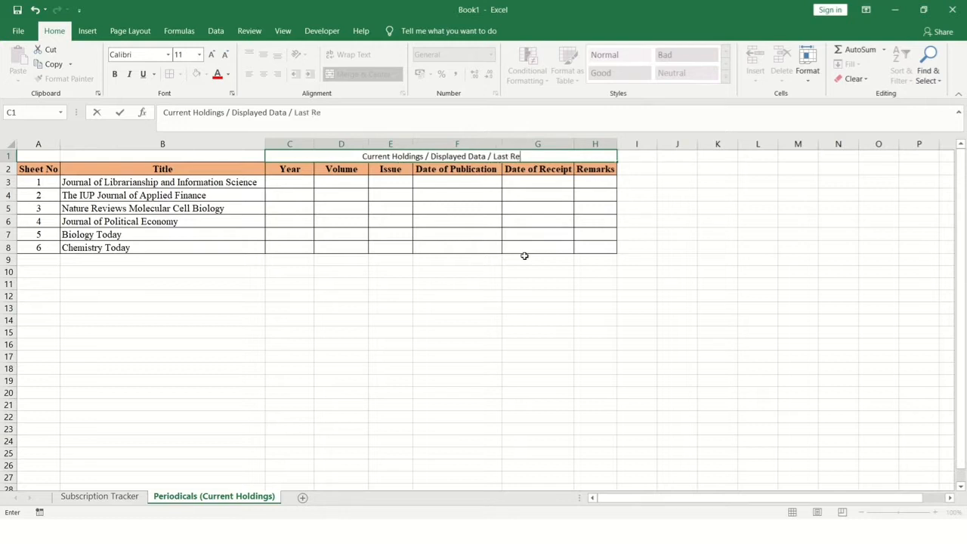
text(ceived)
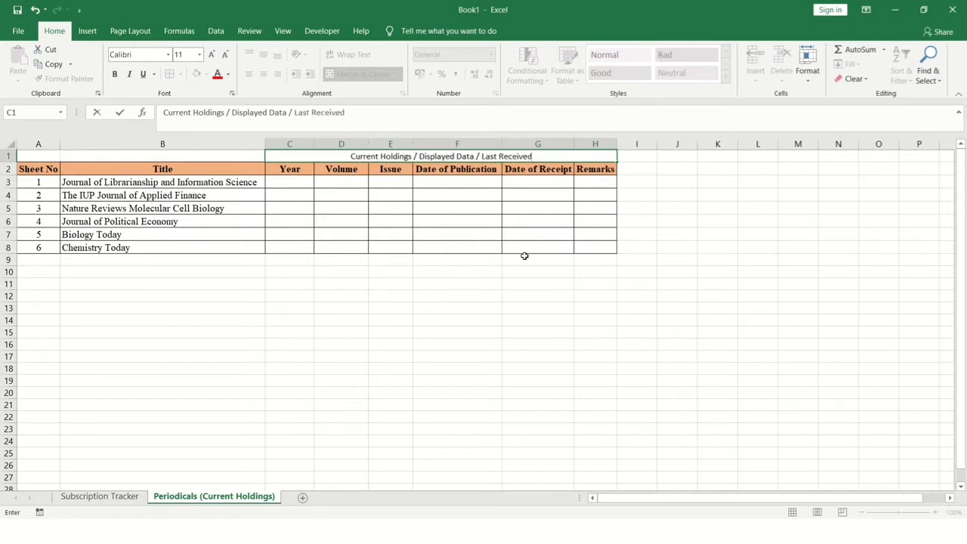
text(Cop)
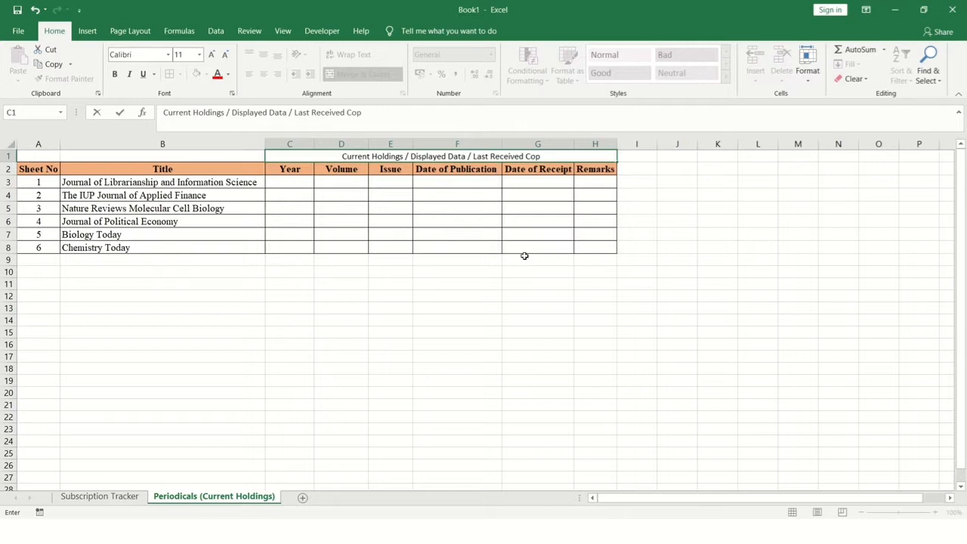
text(y)
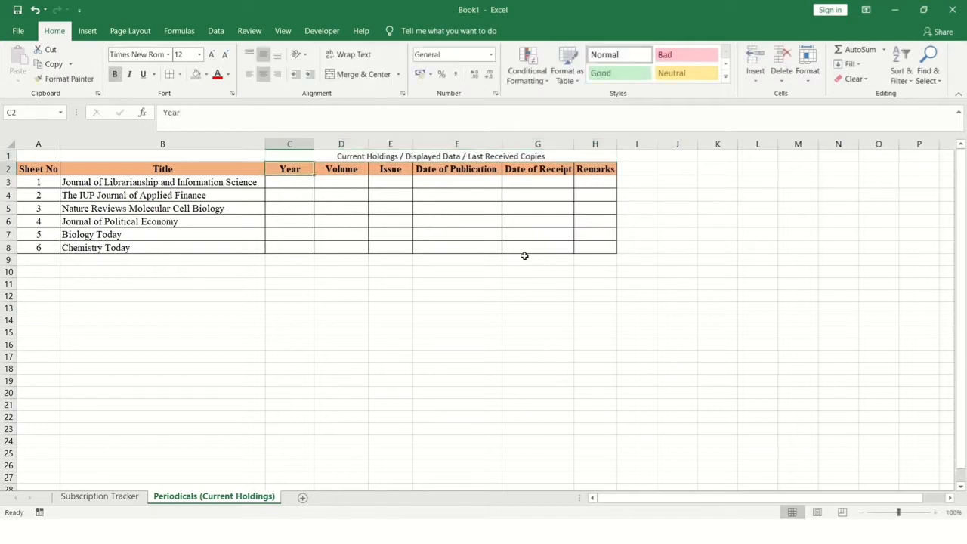
click(290, 221)
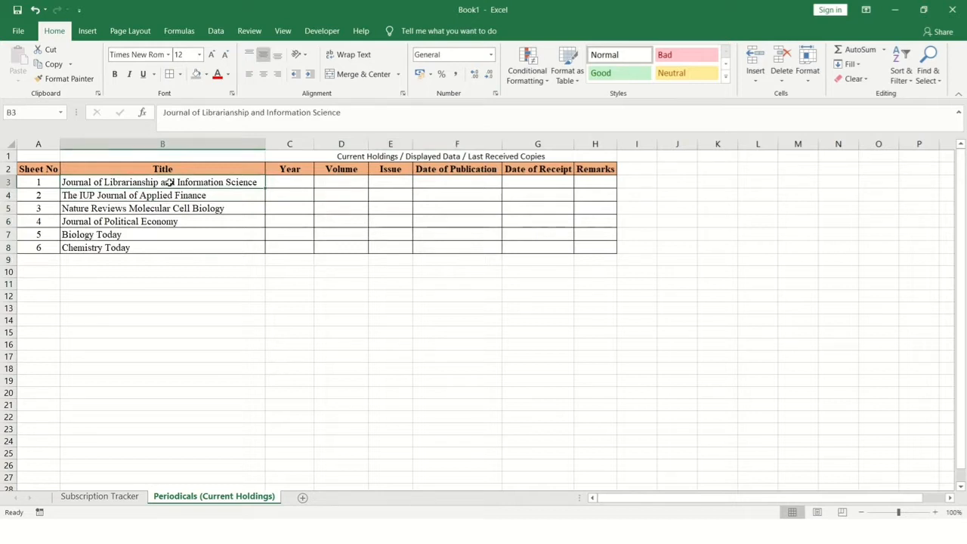
click(163, 195)
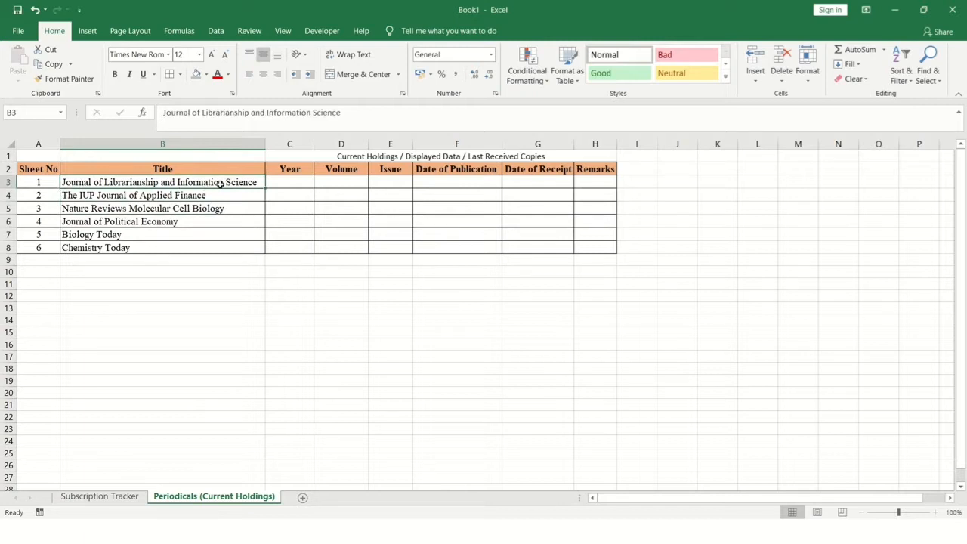
click(163, 195)
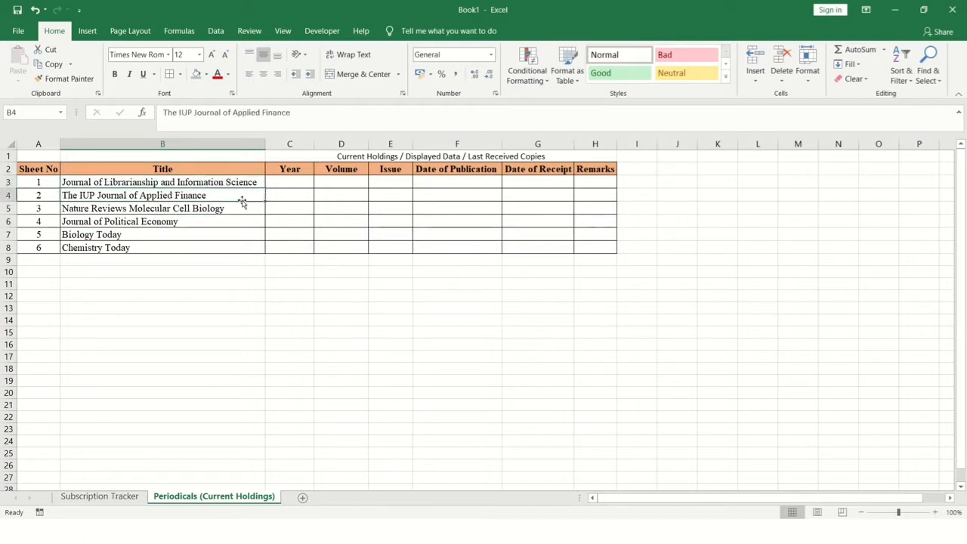
click(302, 496)
text(1)
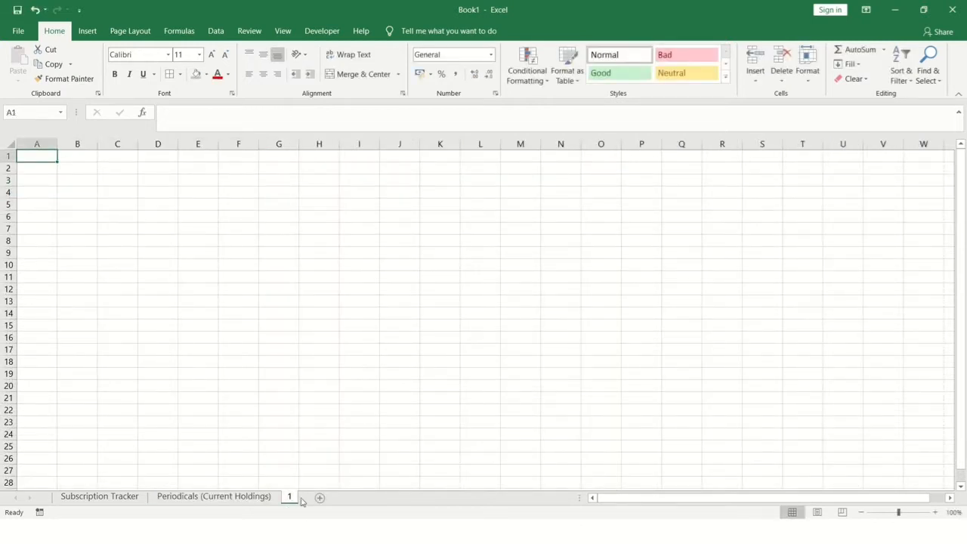
Copy the Sheet No–Remarks header row from Periodicals and paste it into row 2 of sheet 1
click(214, 495)
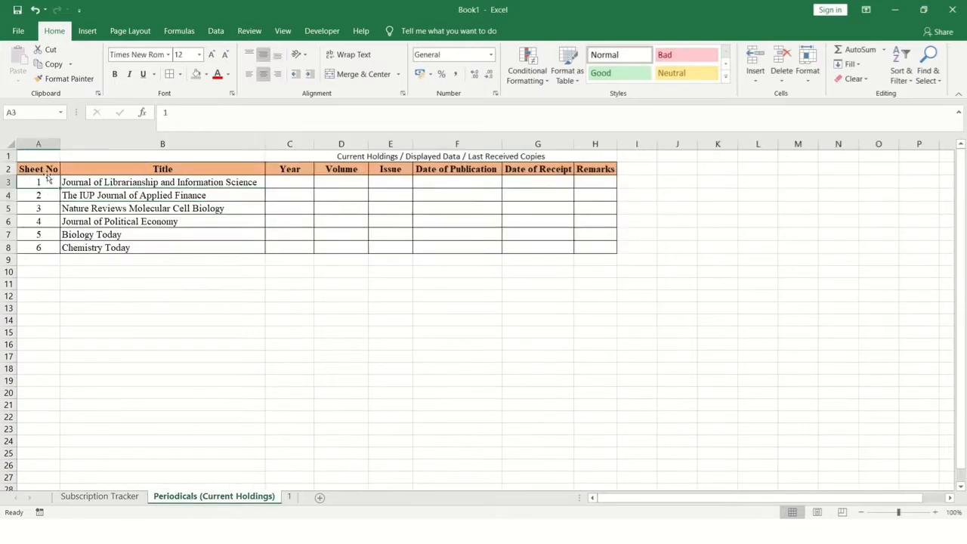
click(38, 144)
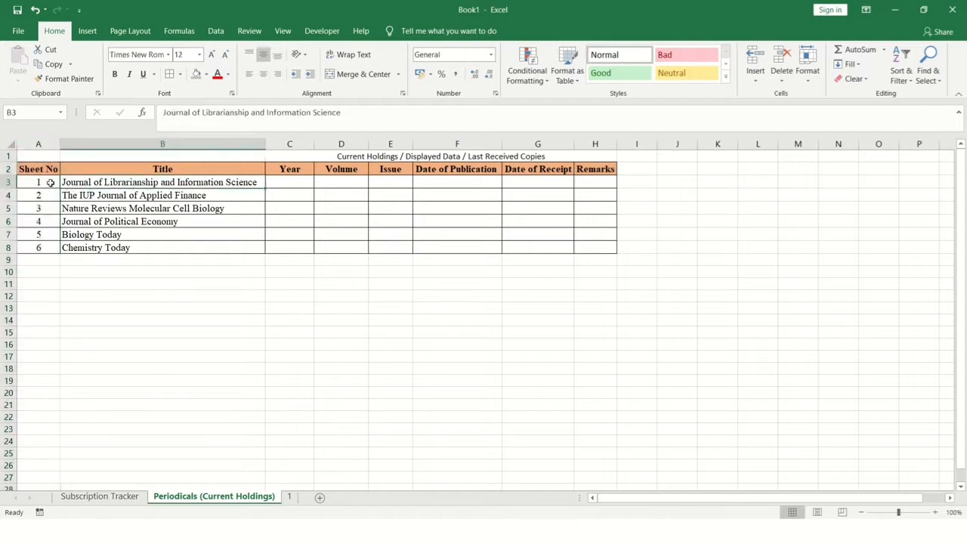
click(290, 220)
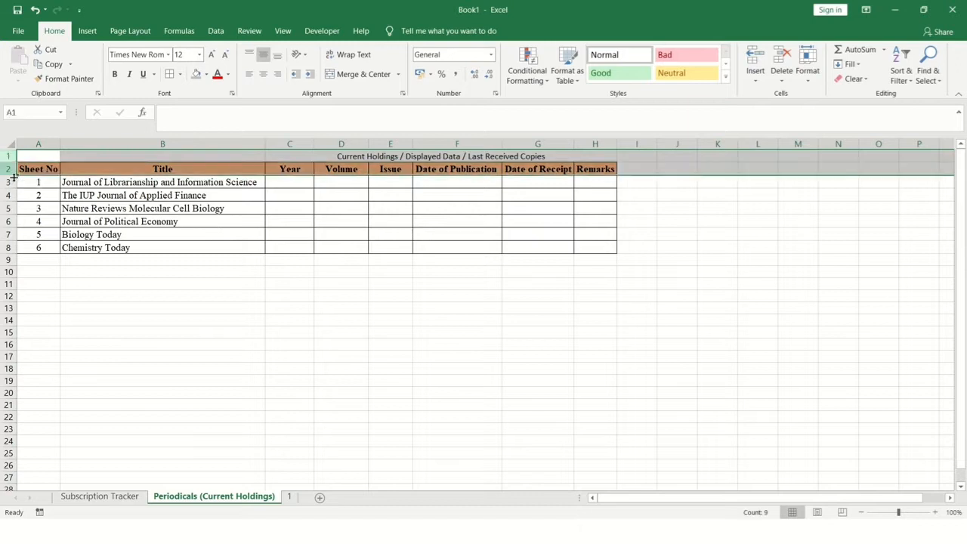
click(38, 169)
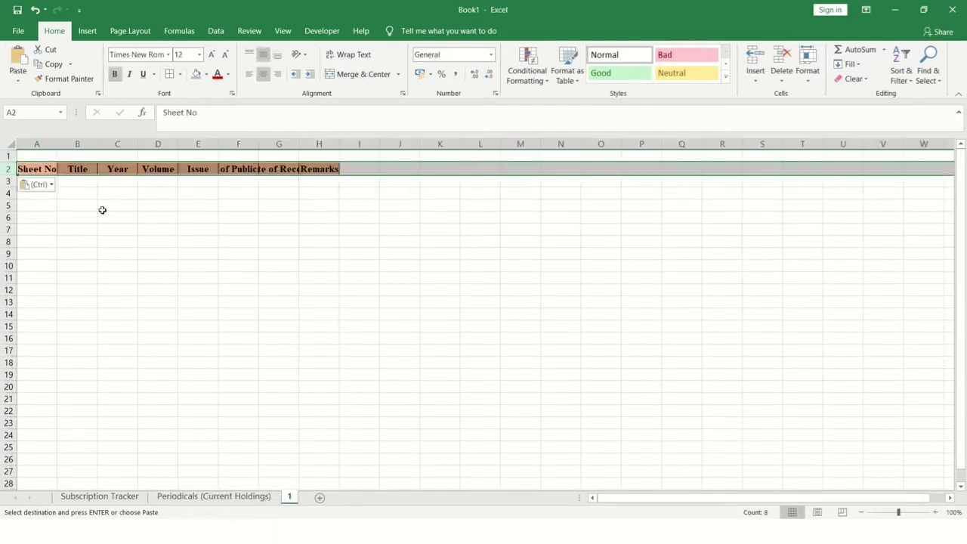
click(157, 254)
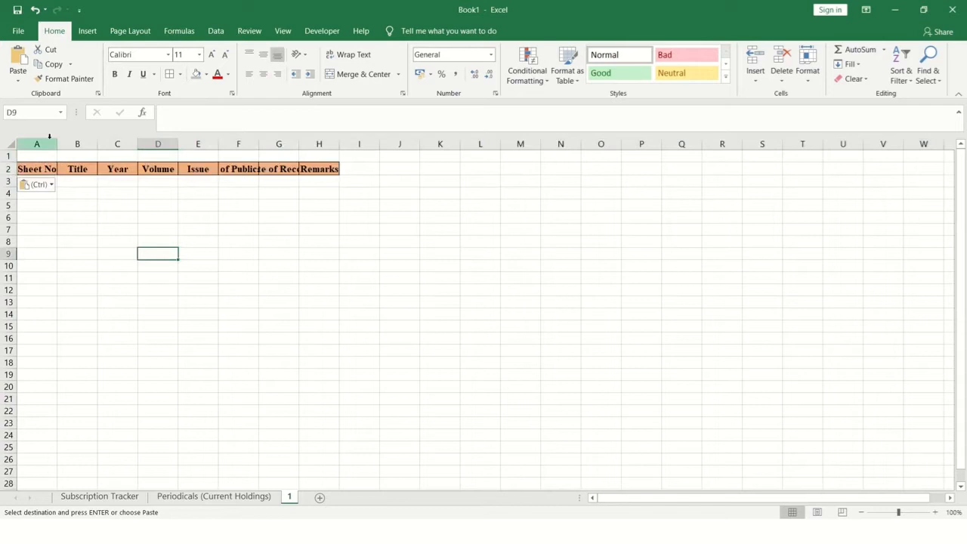
Delete the Sheet No and Title columns on sheet 1, paste 'Journal of Librarianship and Information Science' above the headers, and AutoFit the columns
click(36, 185)
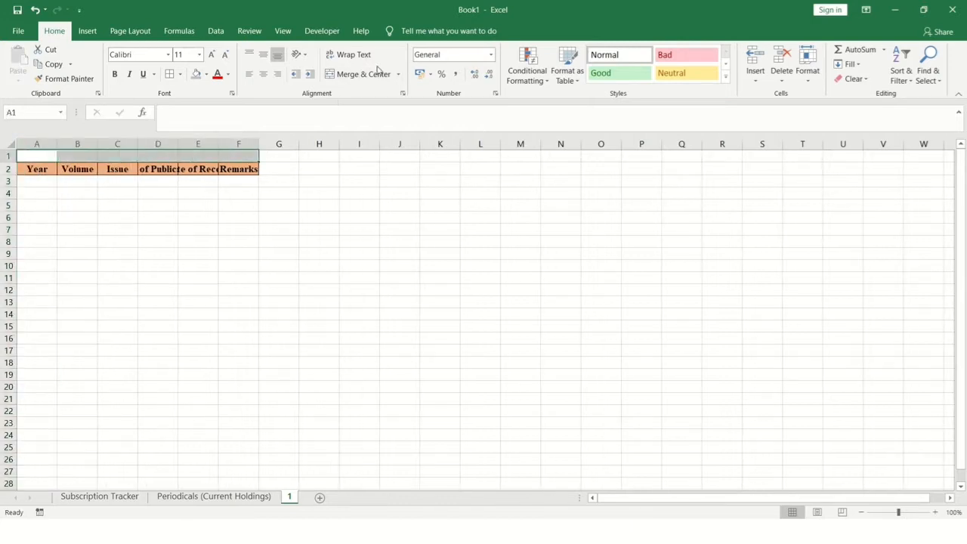
click(214, 496)
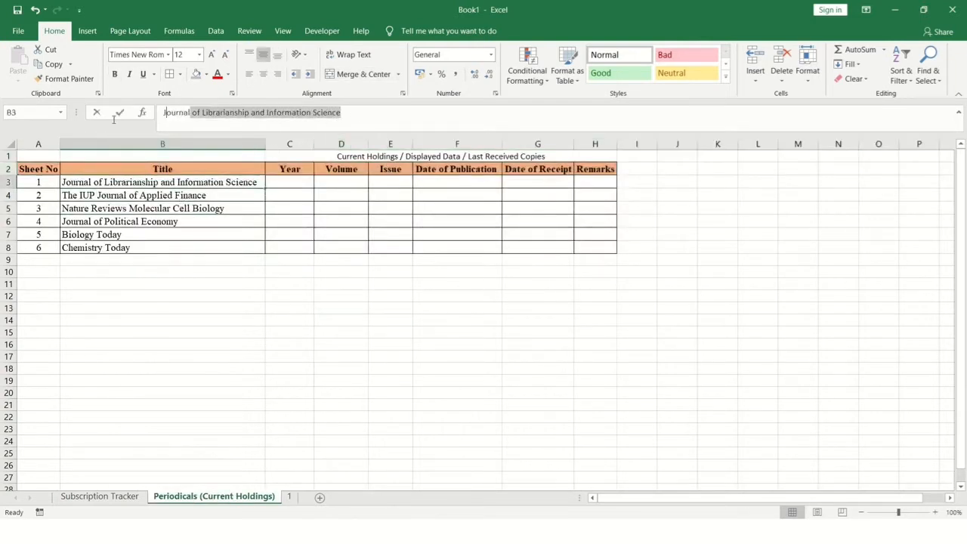
click(342, 321)
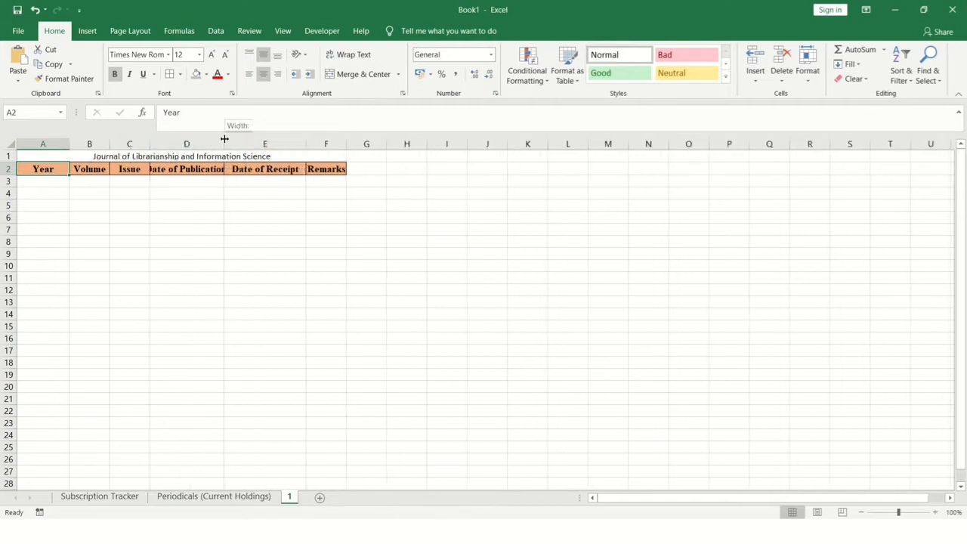
click(463, 218)
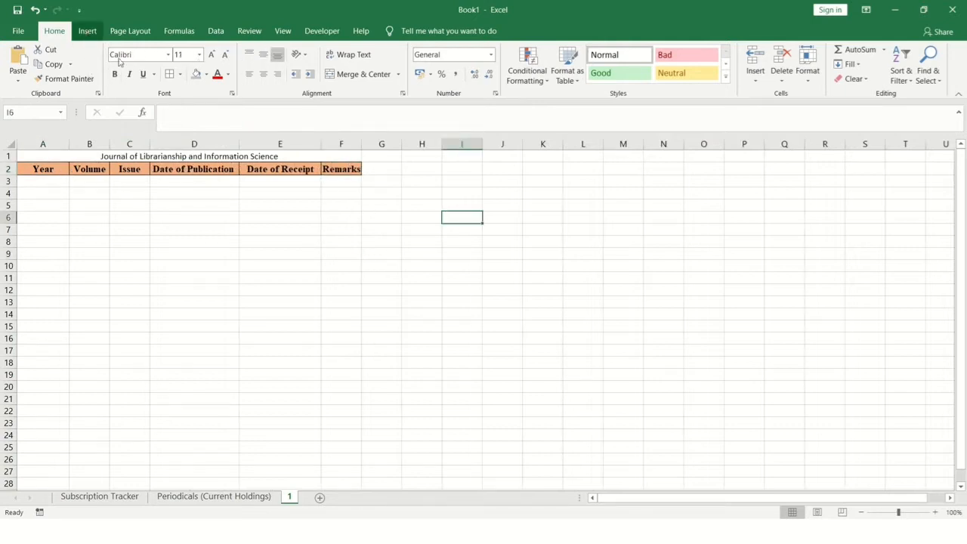
click(87, 30)
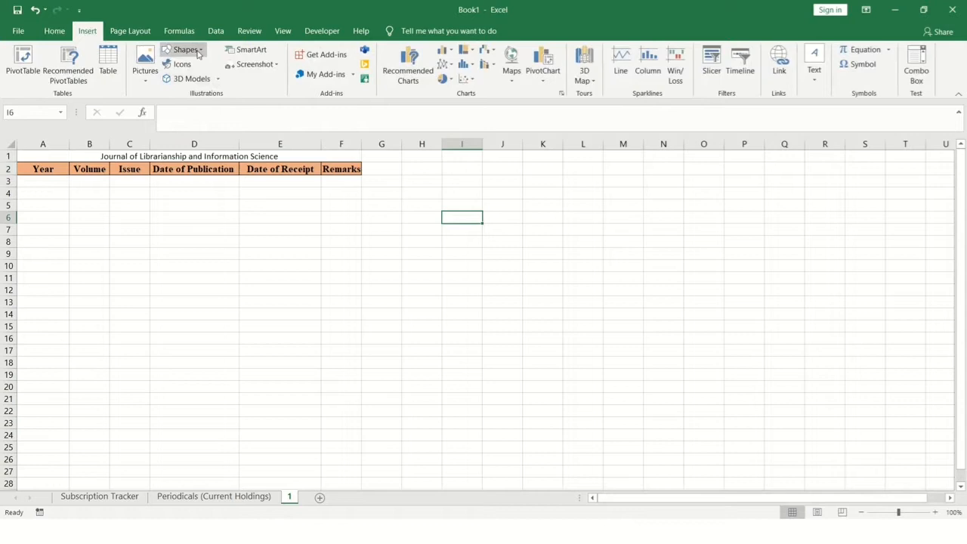
Draw a blue arrow beside the headers and insert a blank row below the title
click(182, 50)
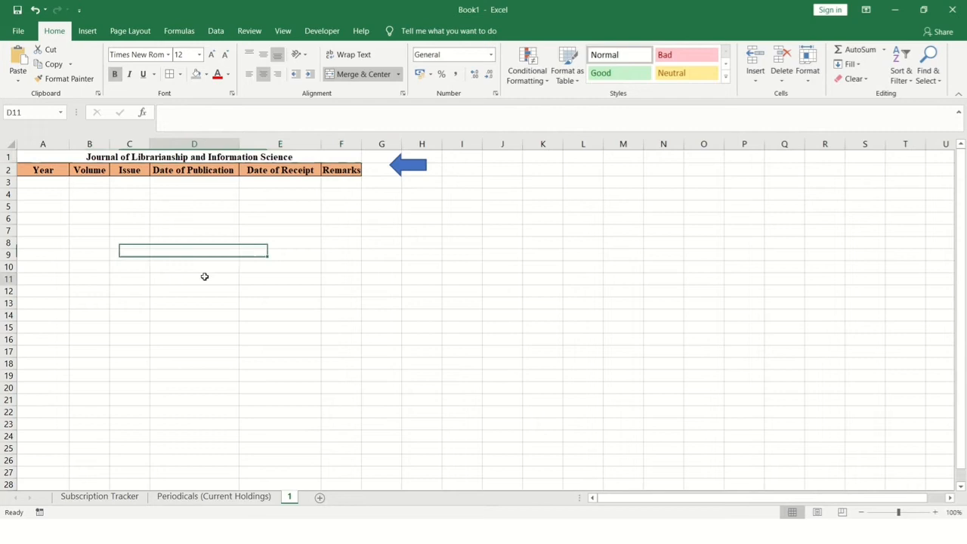
click(9, 169)
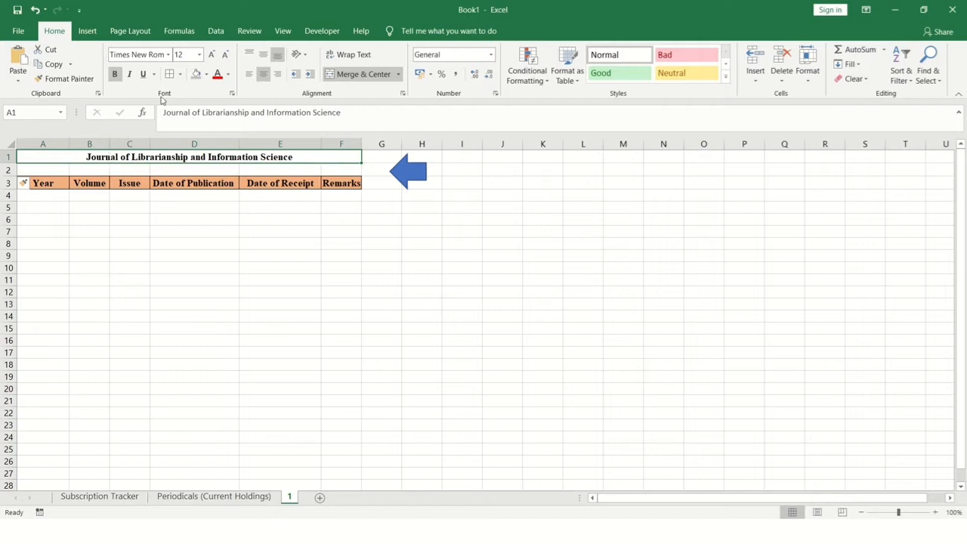
Remove the title's border, make it a large bold heading, and return to the Periodicals sheet
click(178, 74)
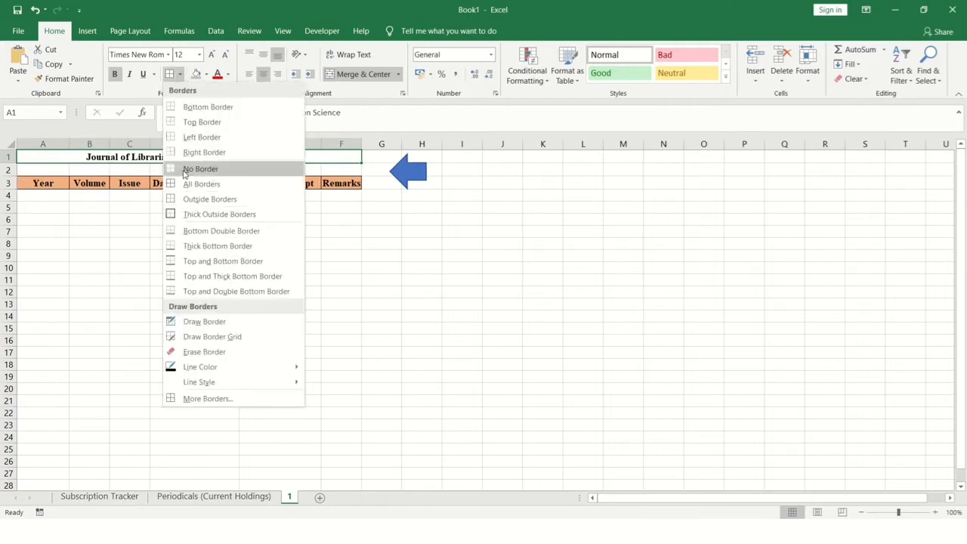
click(202, 184)
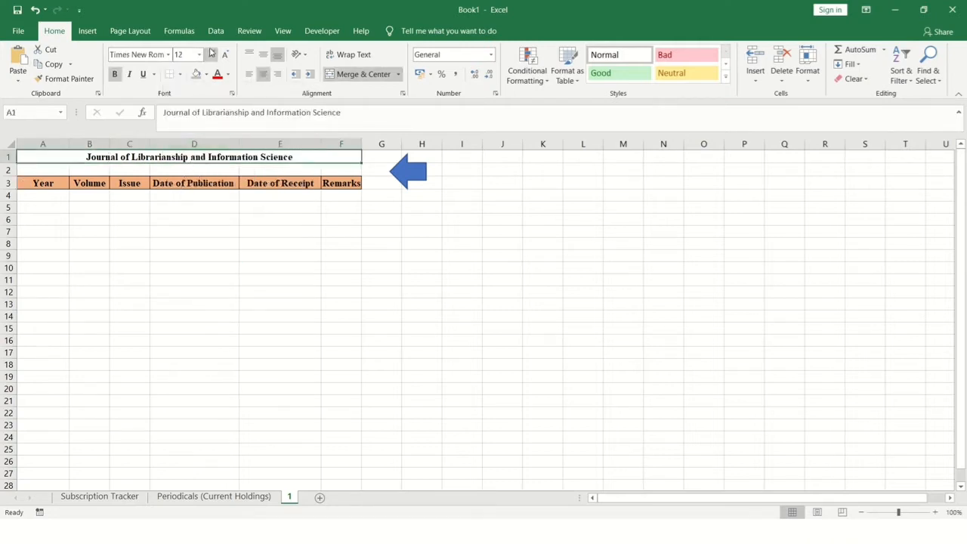
click(279, 262)
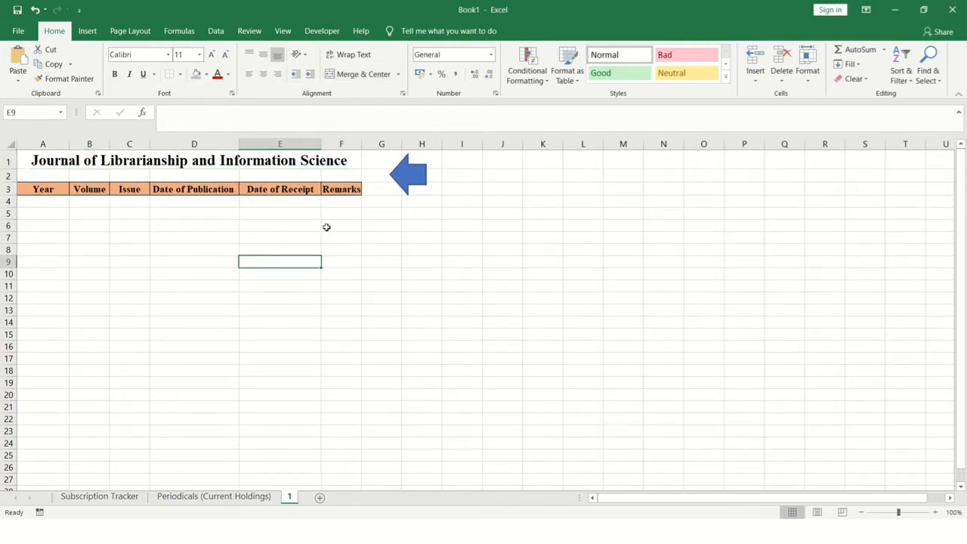
click(214, 496)
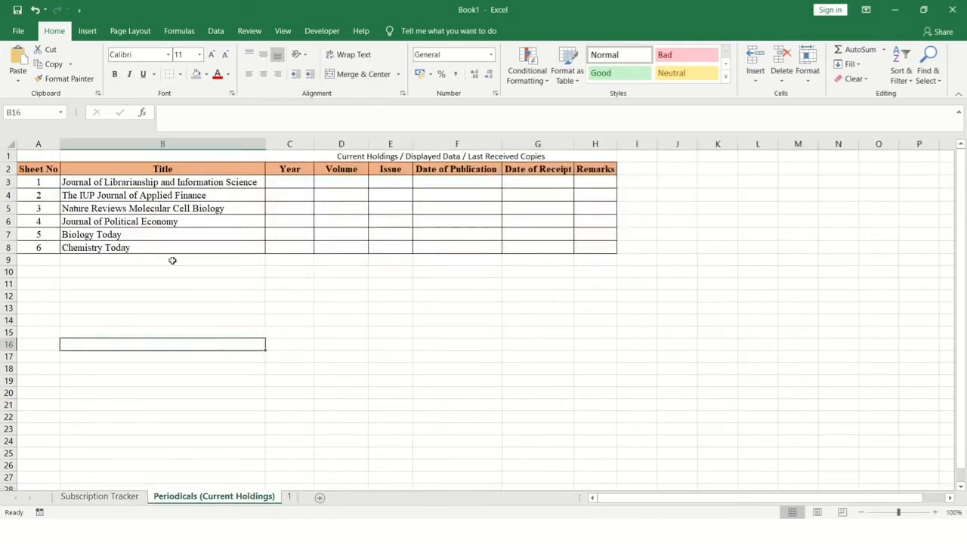
Duplicate sheet 1 as sheet 2 and title it 'The IUP Journal of Applied Finance'
click(290, 496)
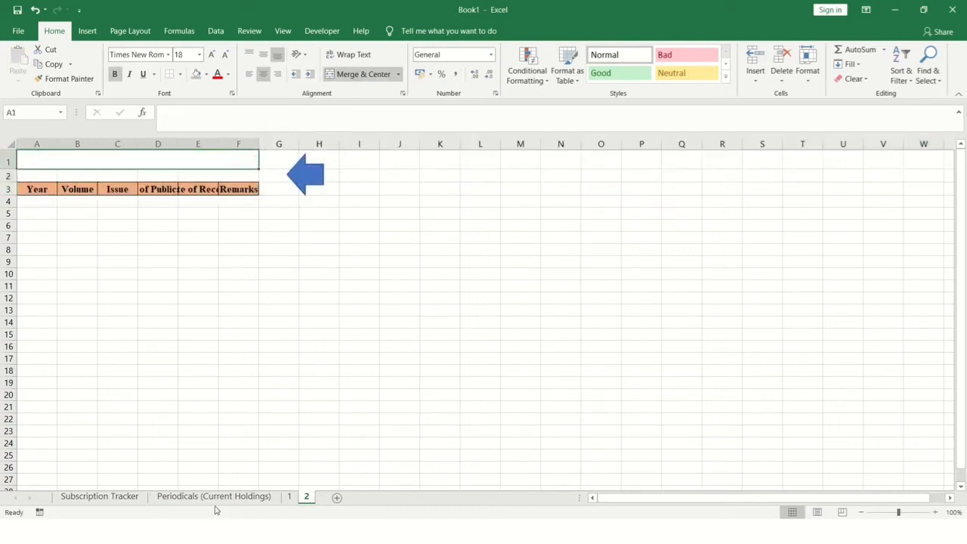
click(215, 496)
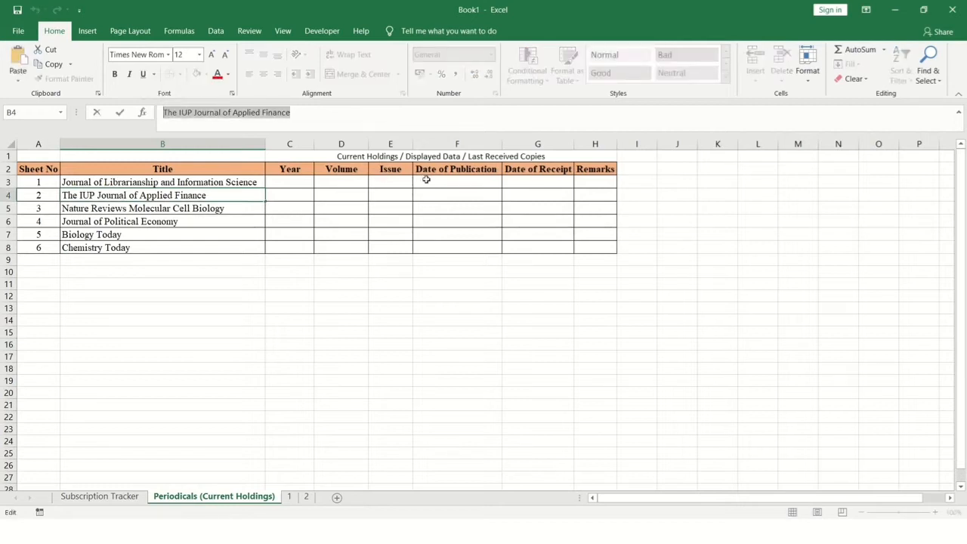
click(305, 496)
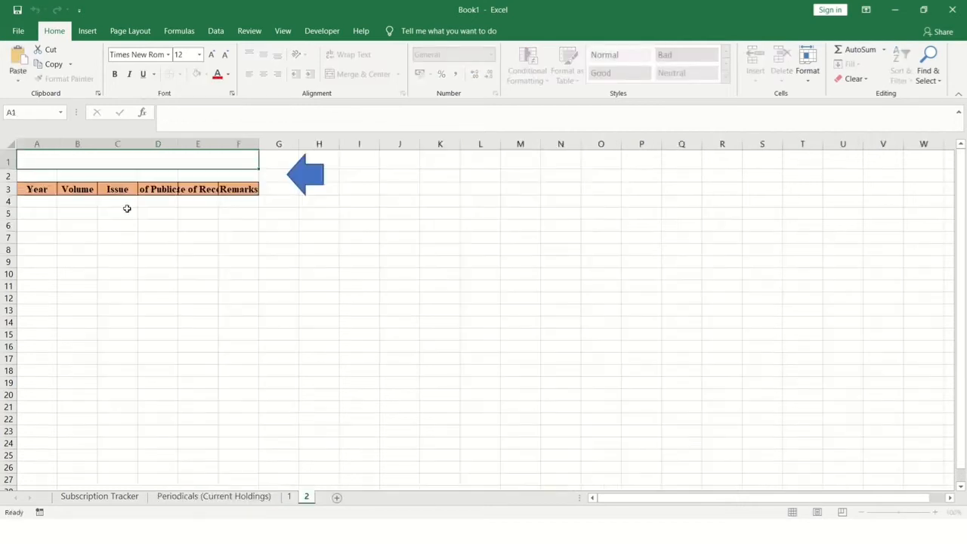
text(The IUP Journal of Applied Finance)
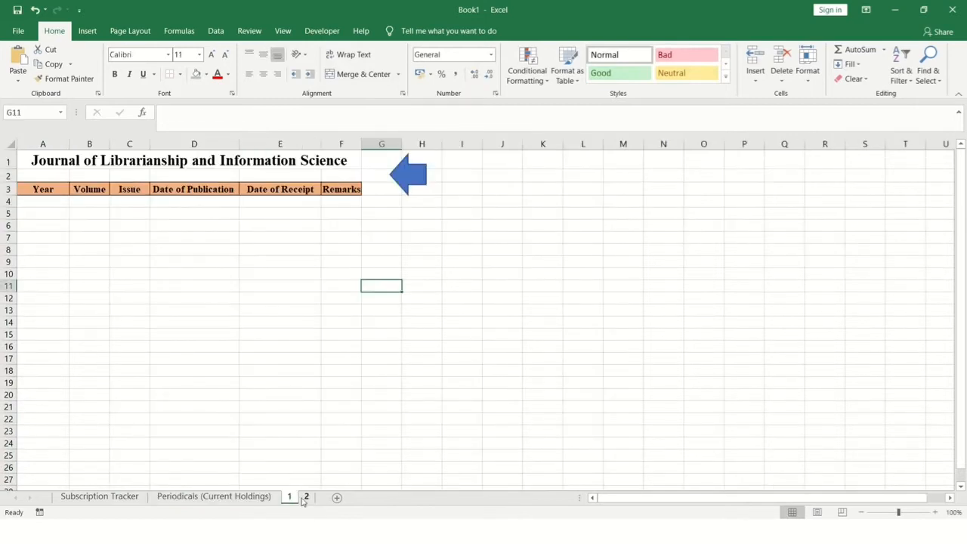
Select the title Journal of Librarianship and Information Science on Periodicals and bring up its link options
click(214, 496)
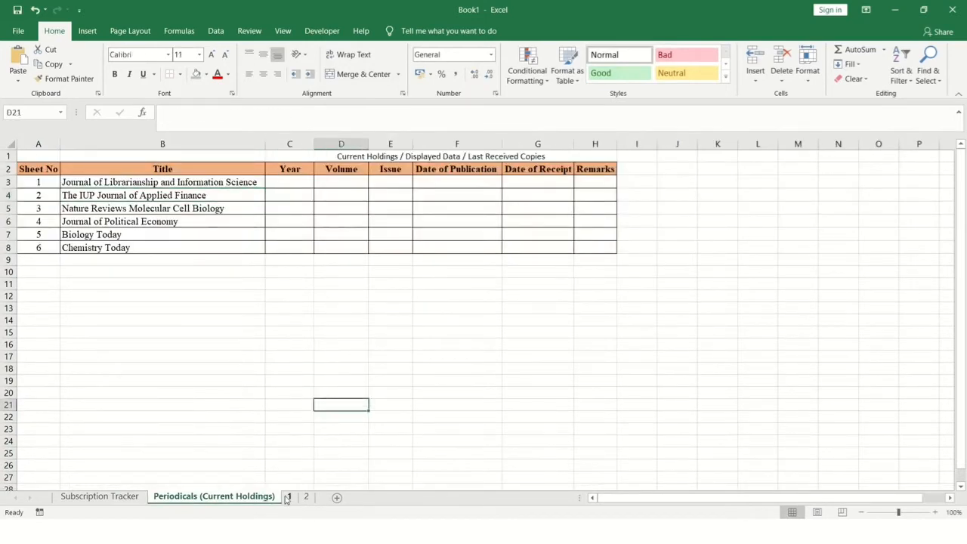
click(161, 308)
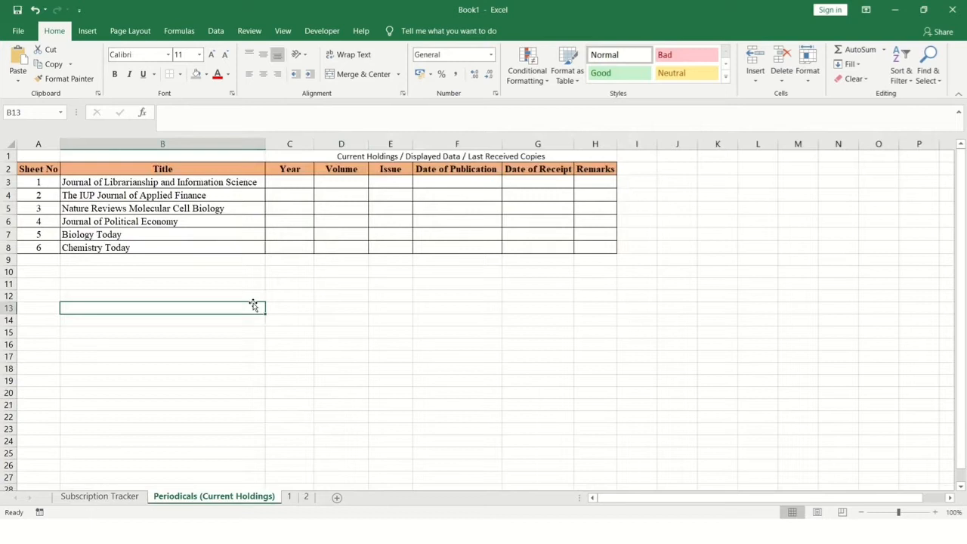
click(290, 260)
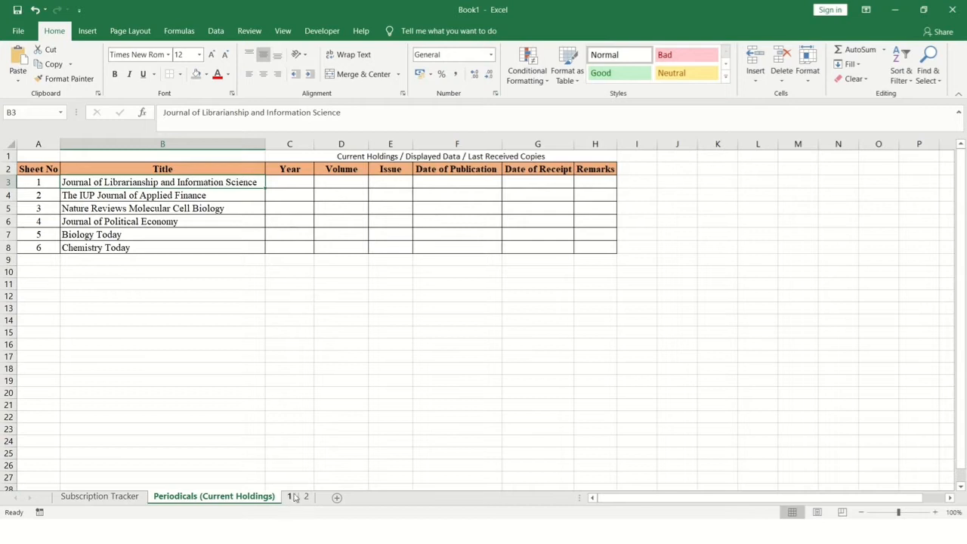
mouse_move(308, 481)
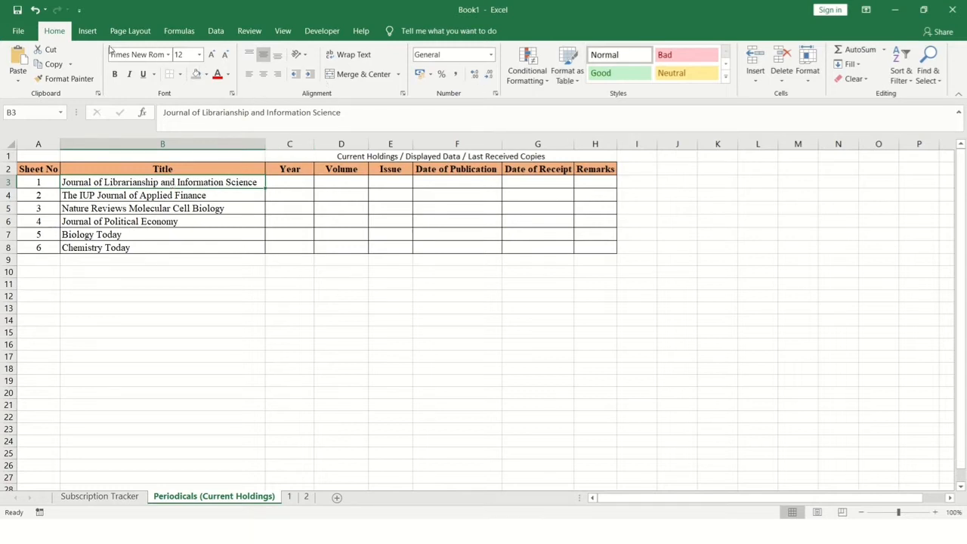
click(87, 31)
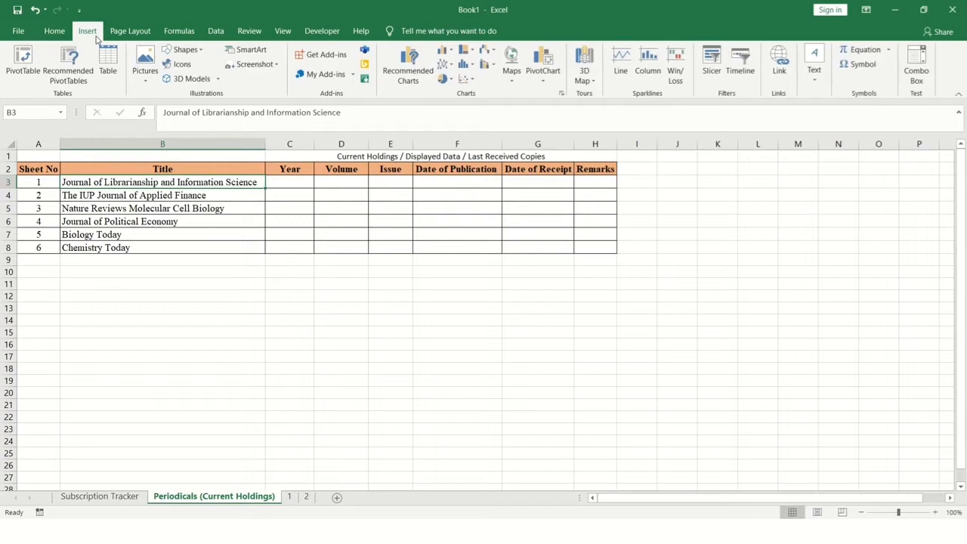
click(55, 30)
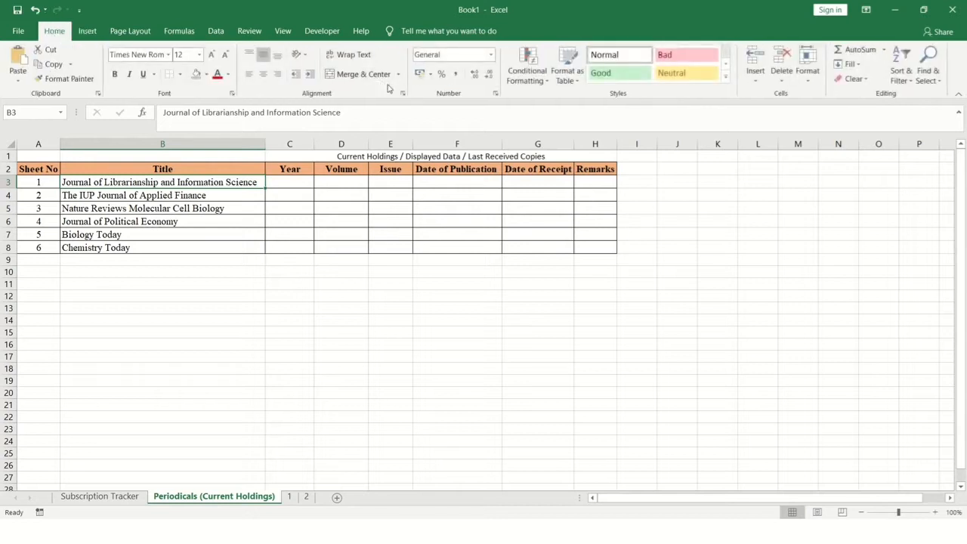
right_click(159, 181)
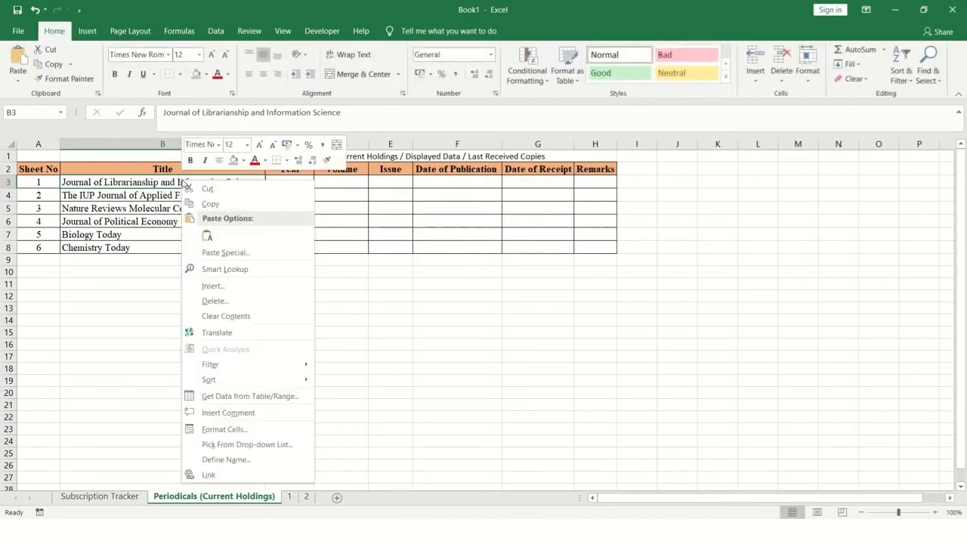
mouse_move(257, 342)
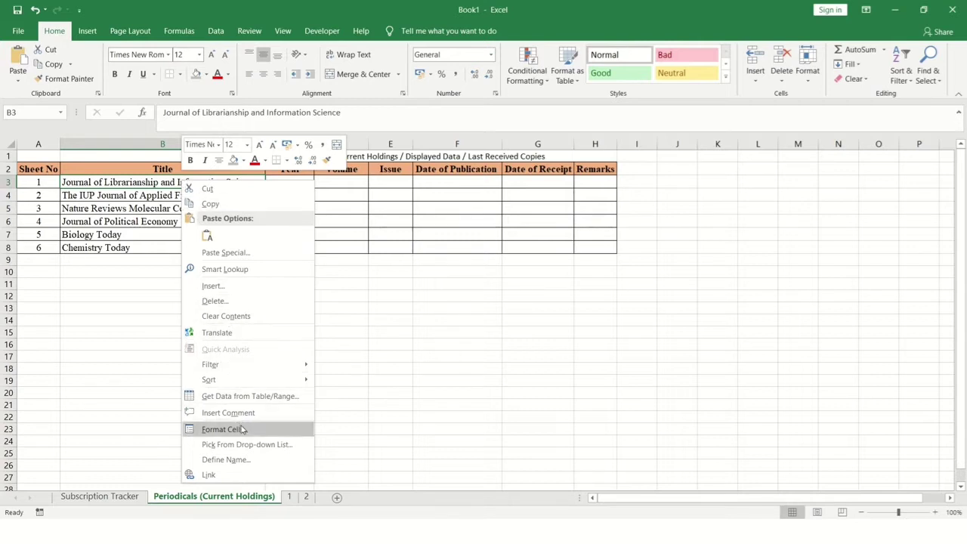
mouse_move(224, 286)
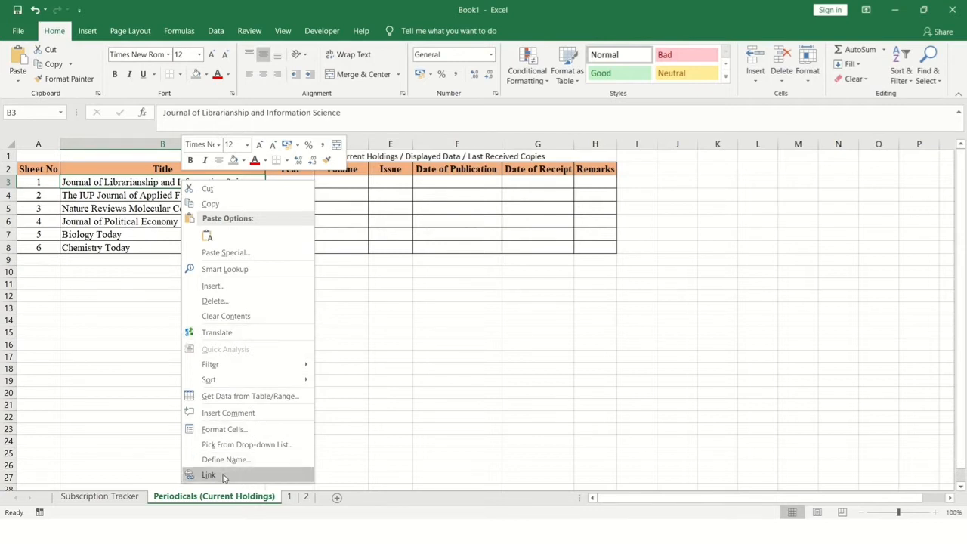
Hyperlink the title to sheet 1 via Place in This Document
click(209, 474)
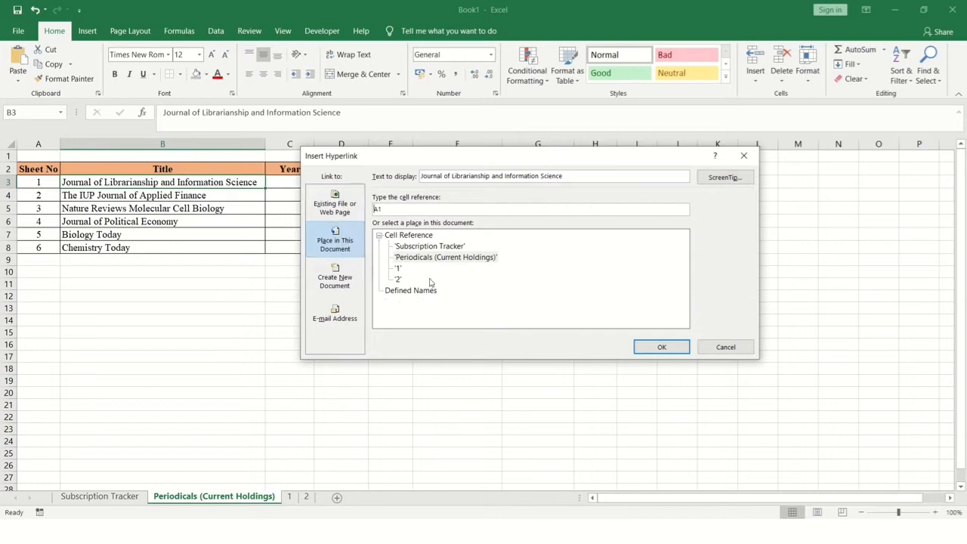
click(398, 269)
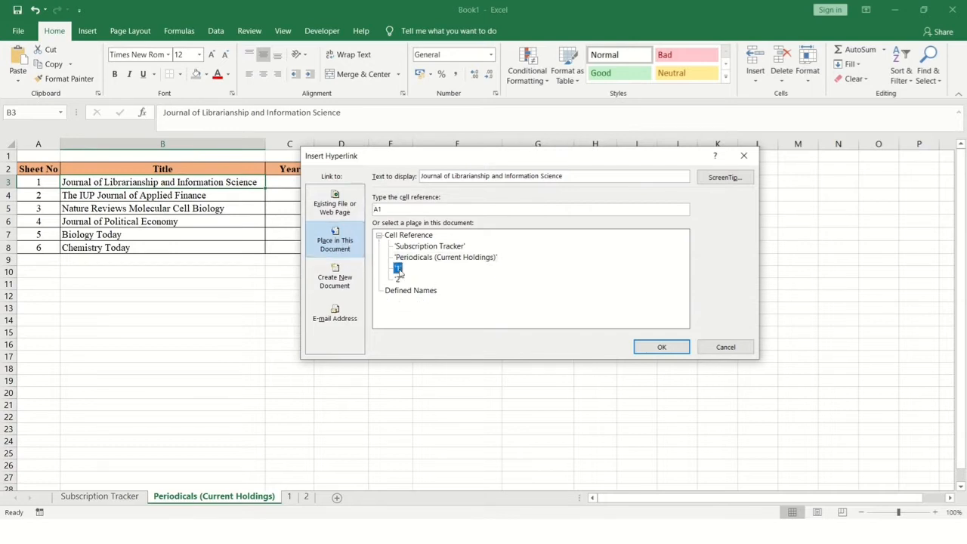
click(399, 269)
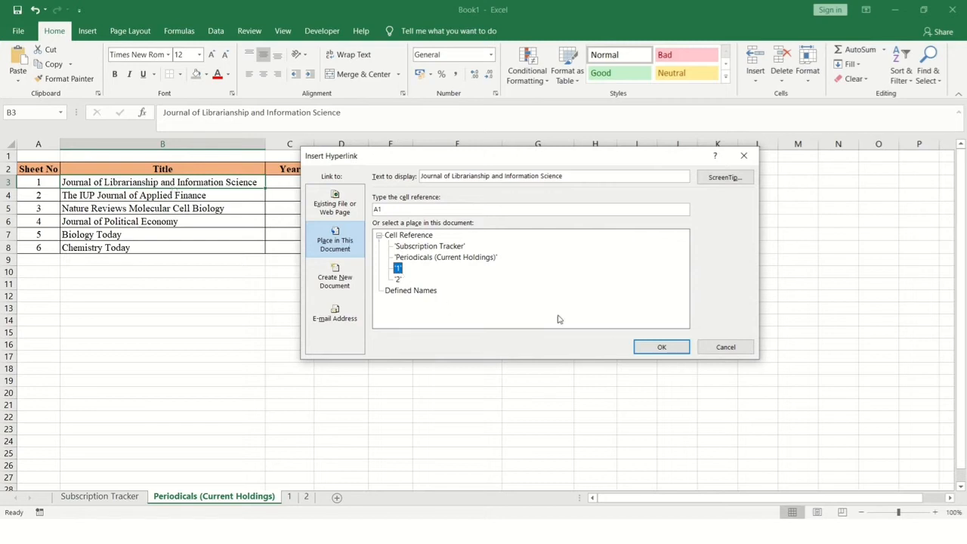
click(662, 346)
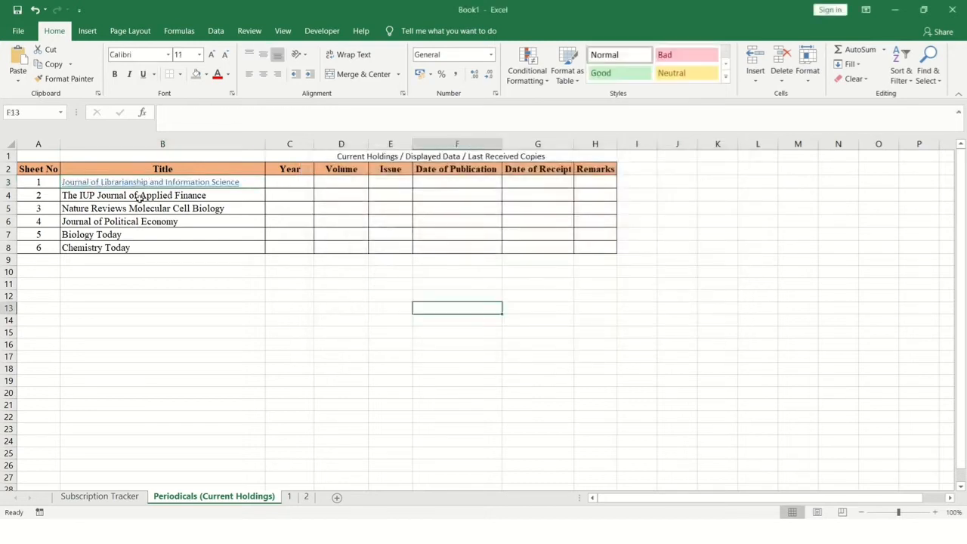
Link sheet 1's arrow shape to Periodicals (Current Holdings) and follow it back to the master sheet
click(289, 495)
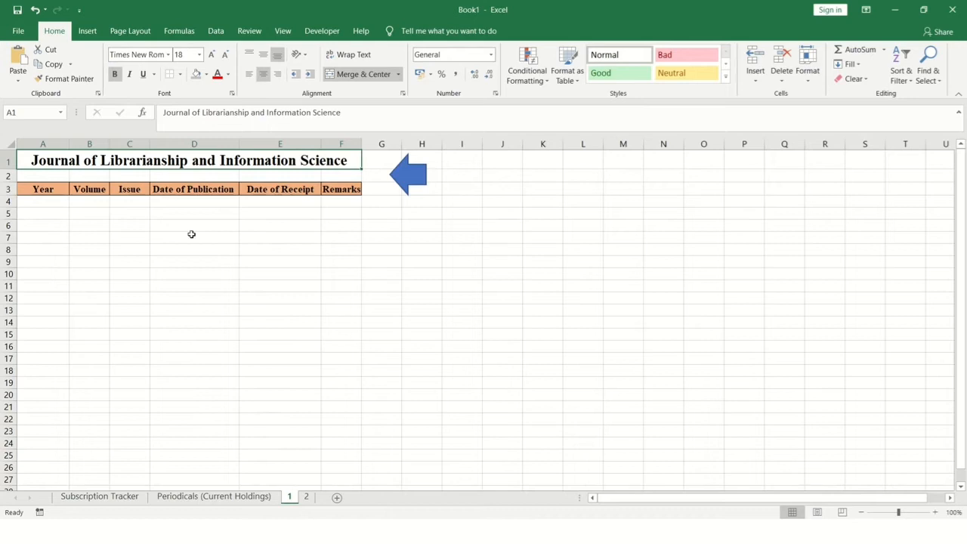
click(408, 174)
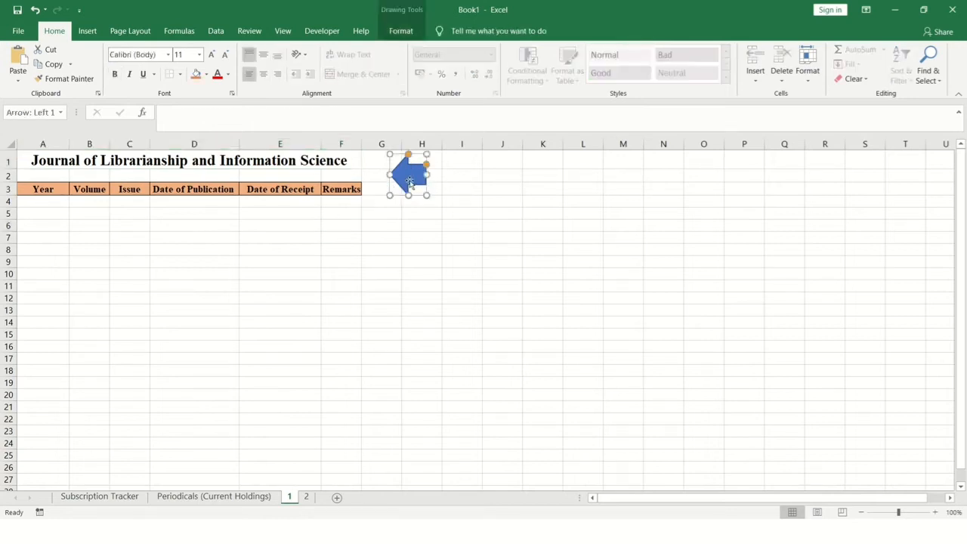
right_click(408, 178)
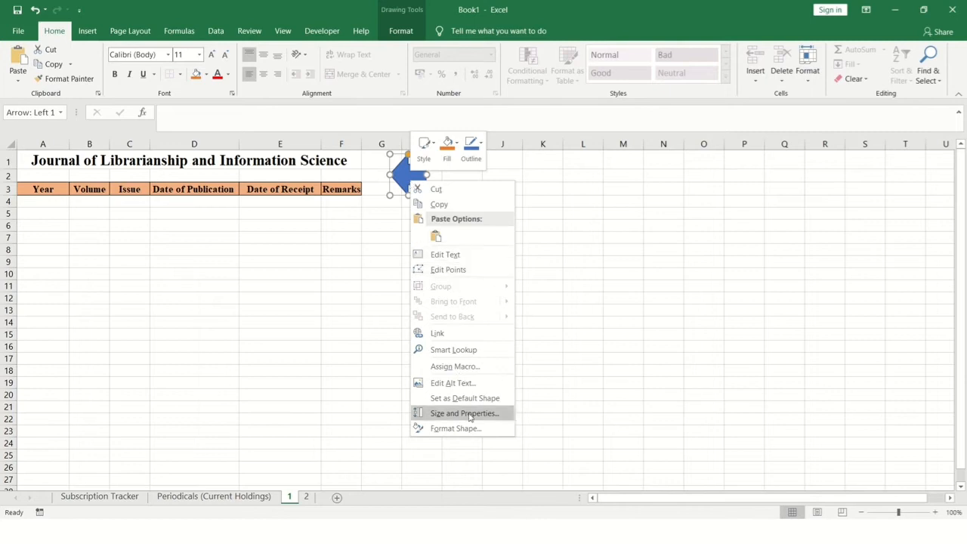
click(437, 334)
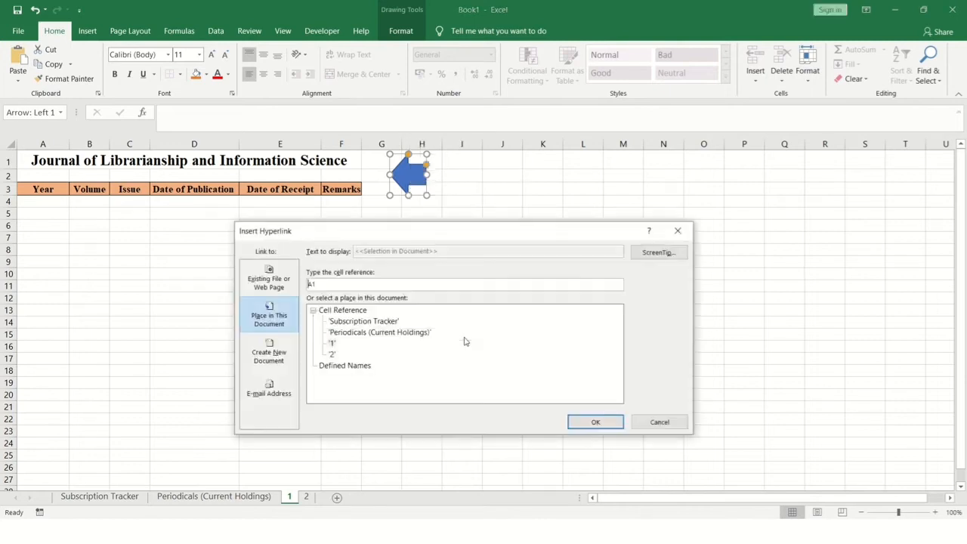
click(380, 333)
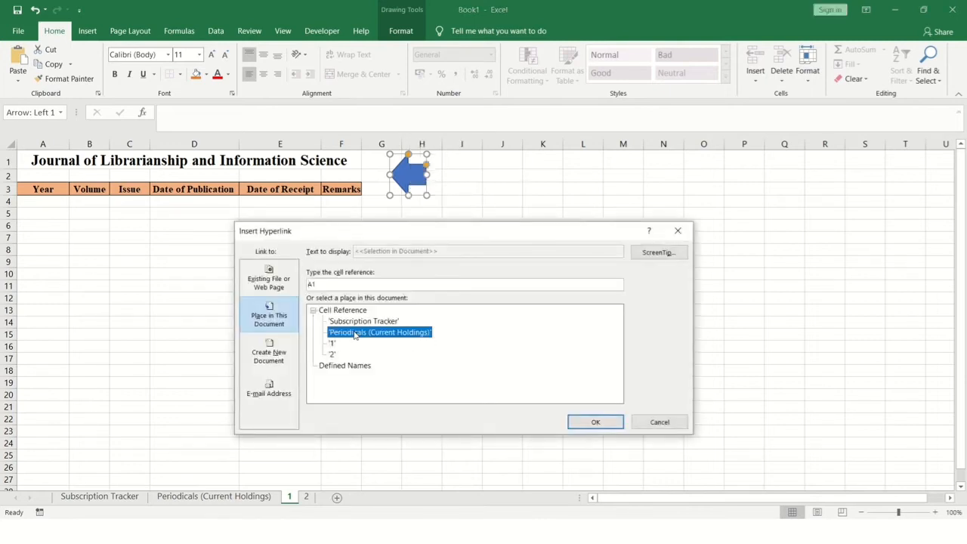
mouse_move(441, 354)
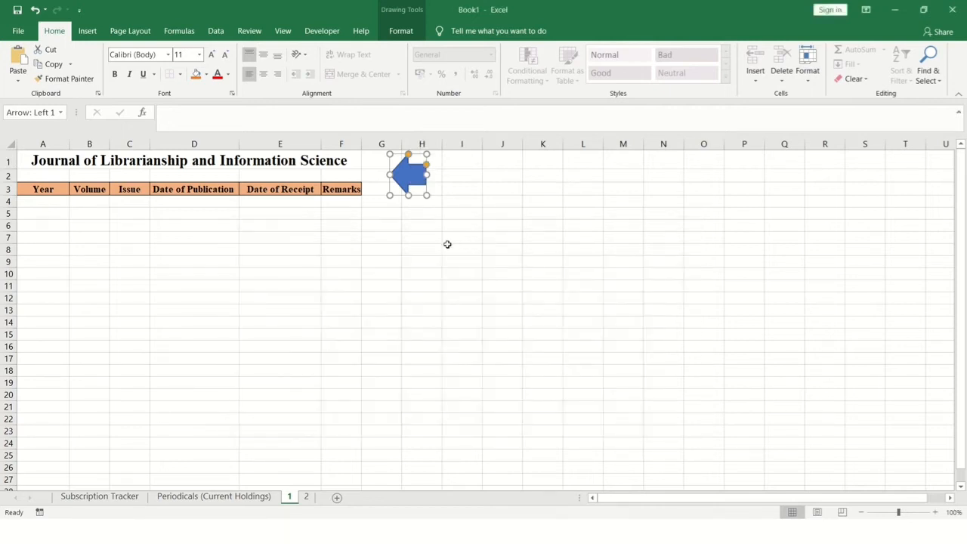
click(215, 496)
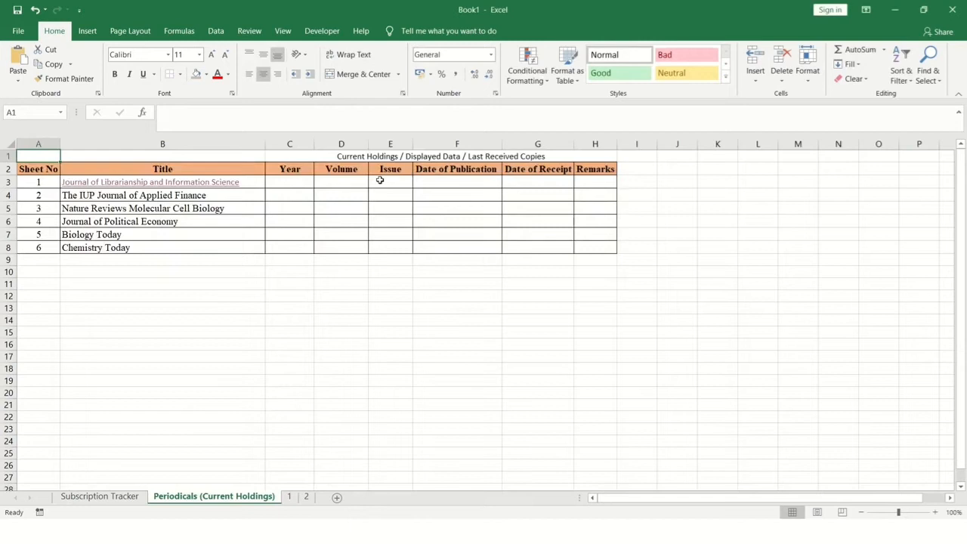
mouse_move(305, 497)
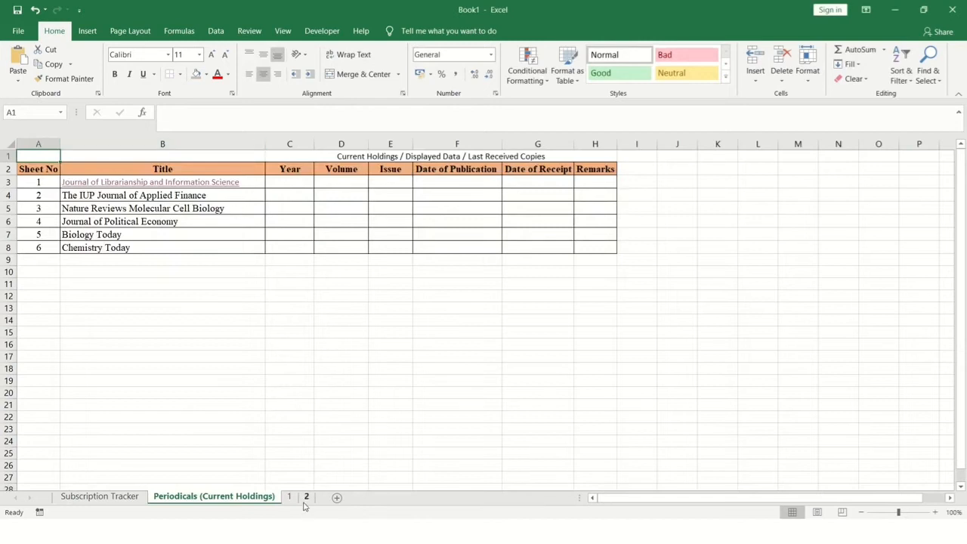
Link The IUP Journal of Applied Finance title in B4 to sheet 2
click(163, 195)
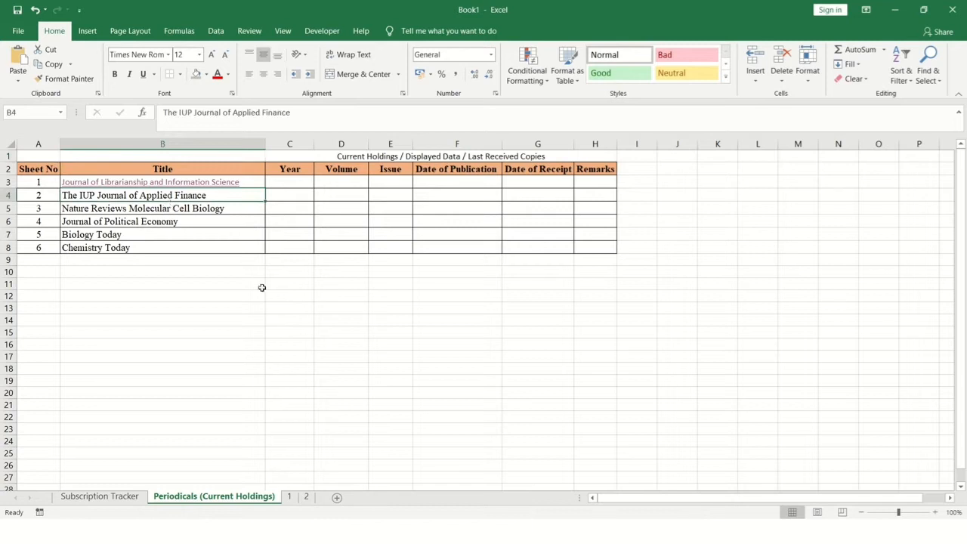
click(306, 496)
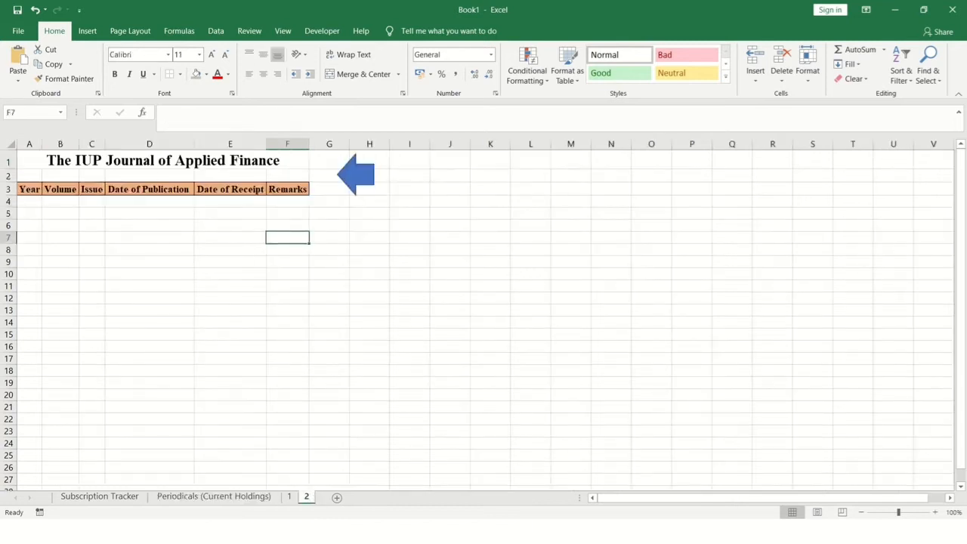
right_click(161, 195)
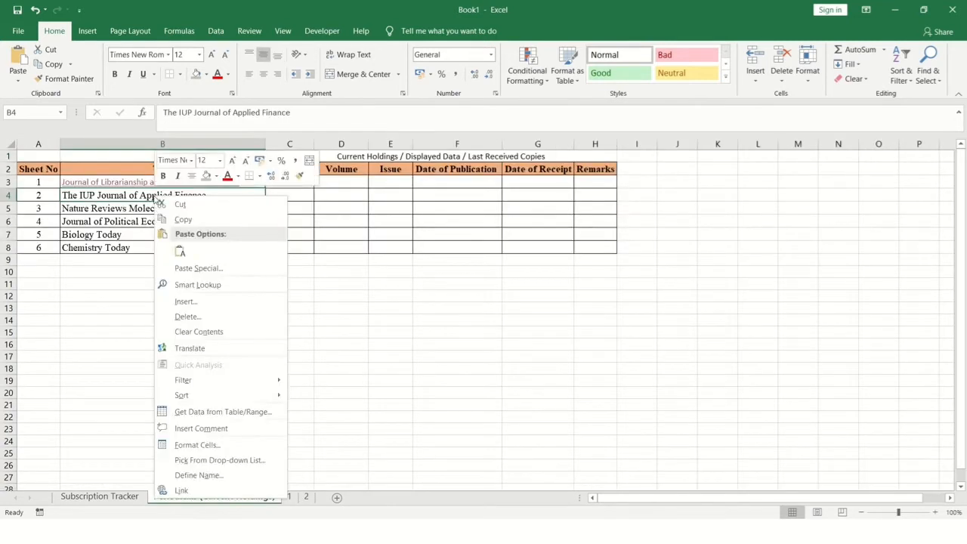
click(181, 489)
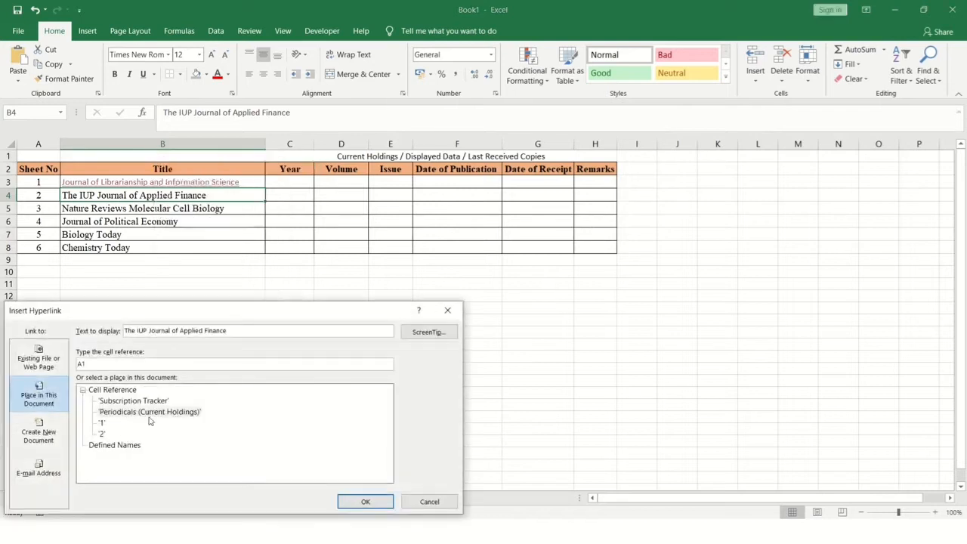
click(366, 502)
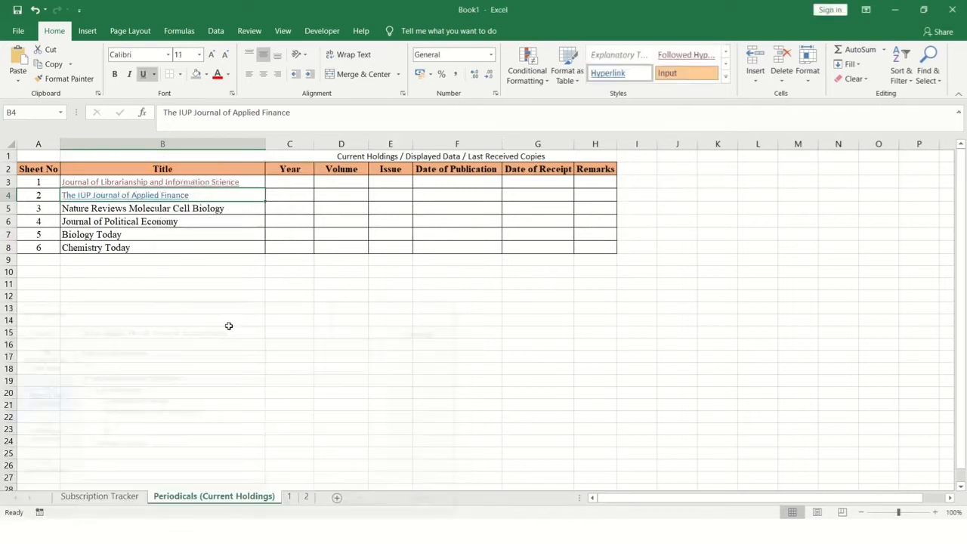
Link sheet 2's arrow back to the Periodicals (Current Holdings) sheet
click(305, 496)
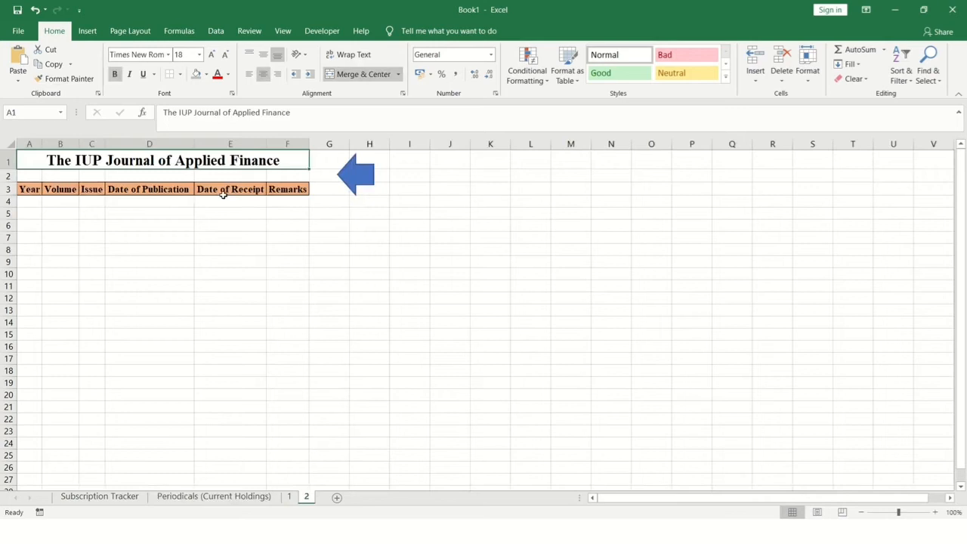
mouse_move(317, 213)
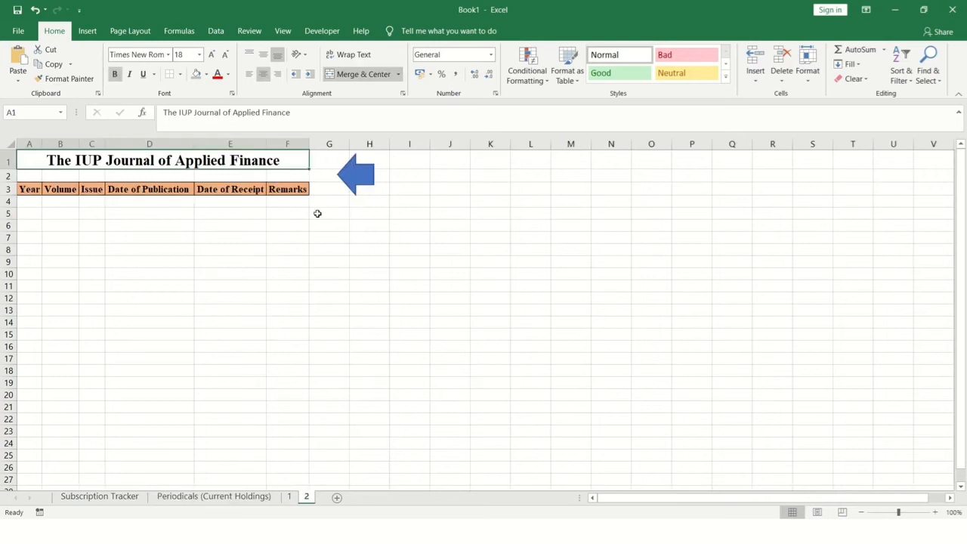
right_click(355, 174)
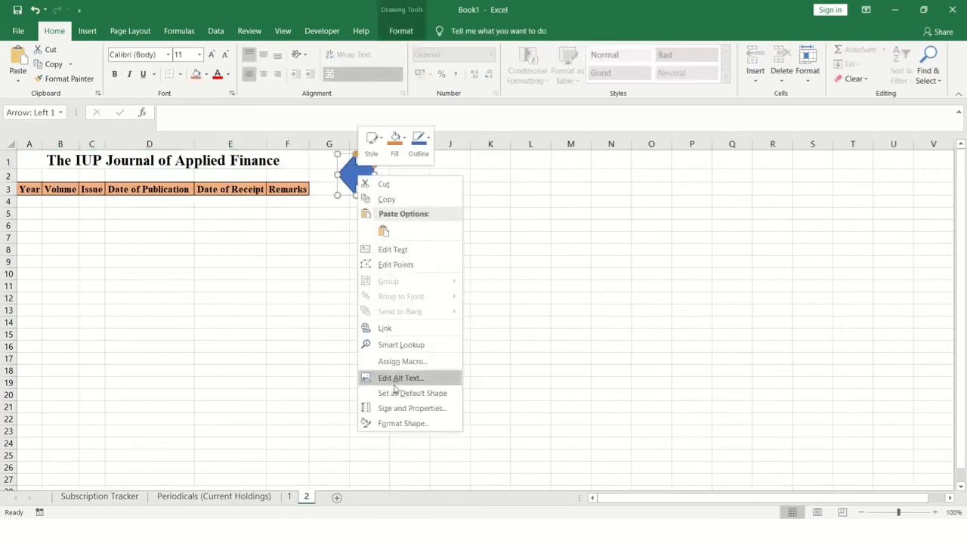
click(384, 327)
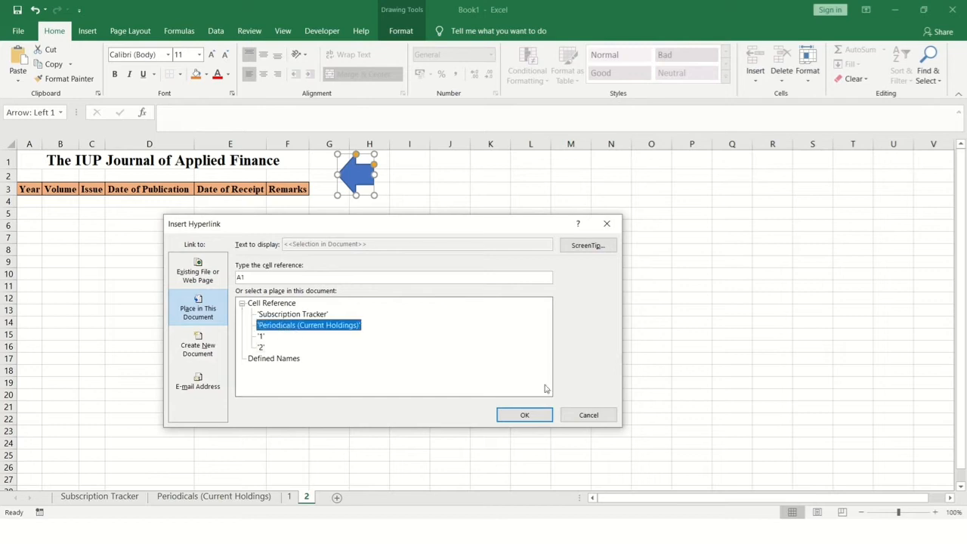
click(524, 414)
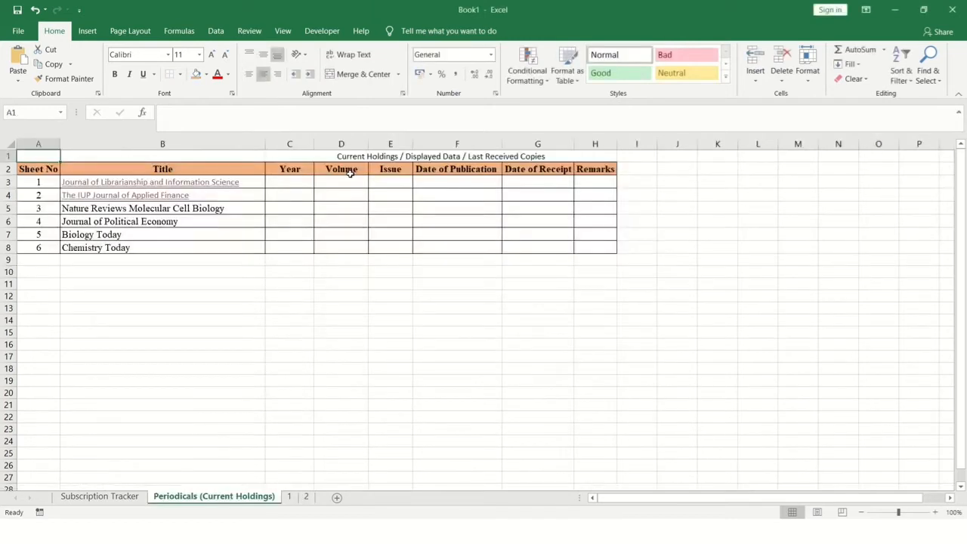
Restyle the two linked titles in B3:B4 as plain black Times New Roman text like the others
click(119, 221)
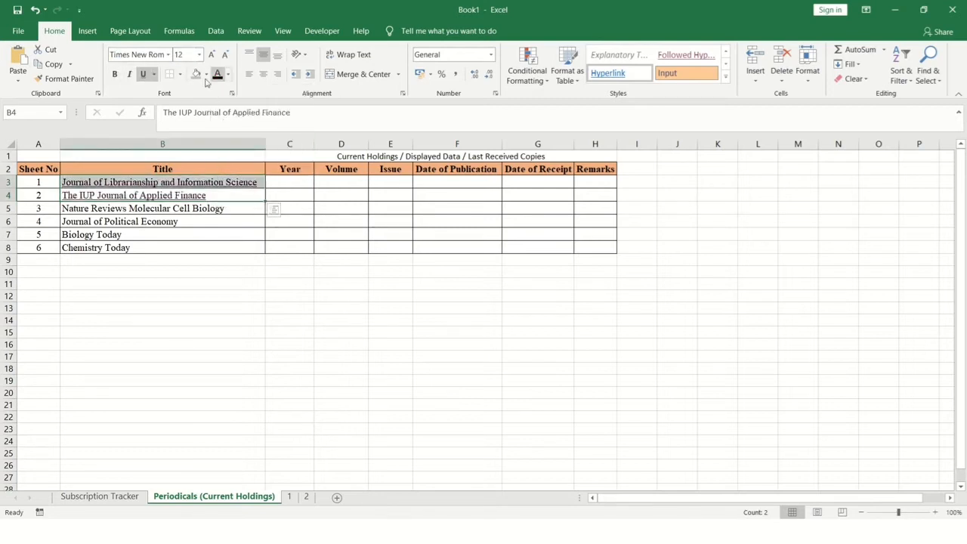
click(291, 208)
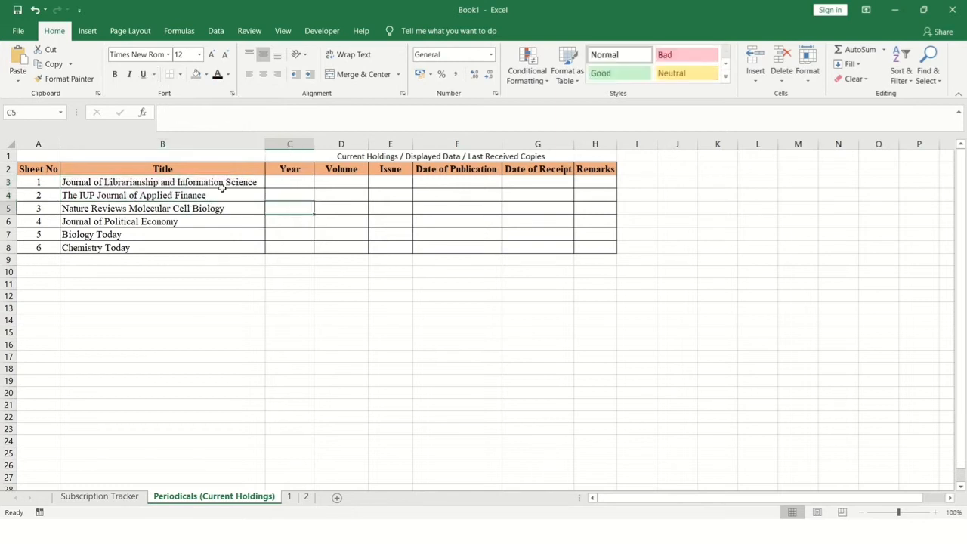
click(38, 155)
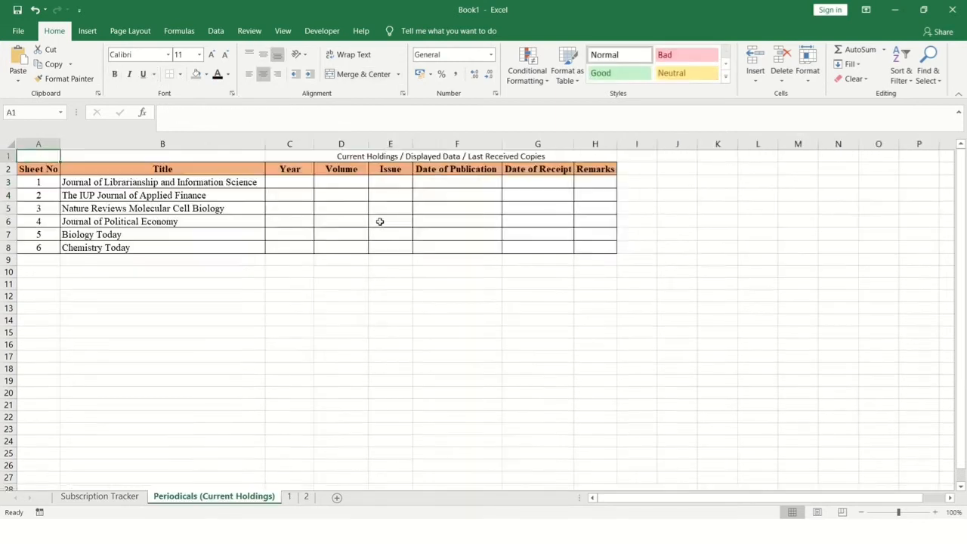
click(290, 181)
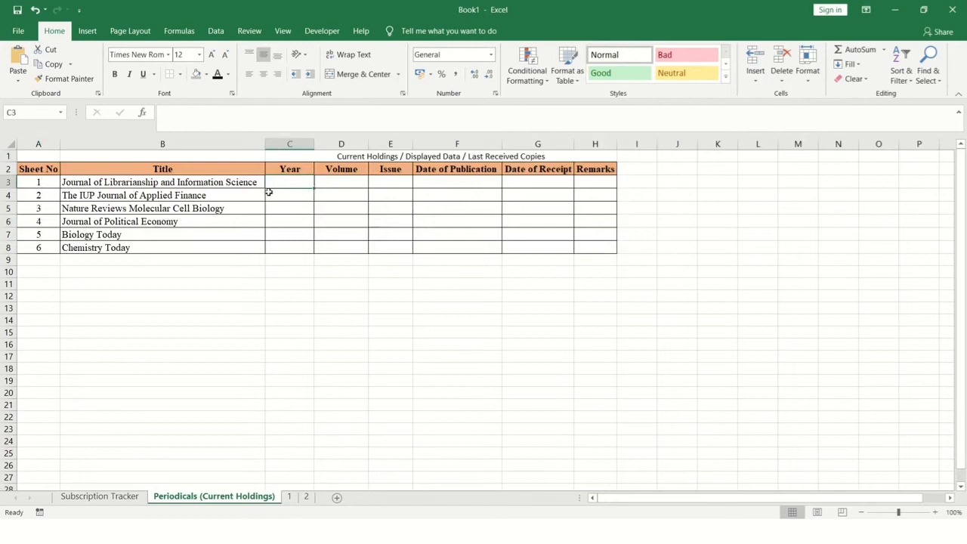
mouse_move(298, 228)
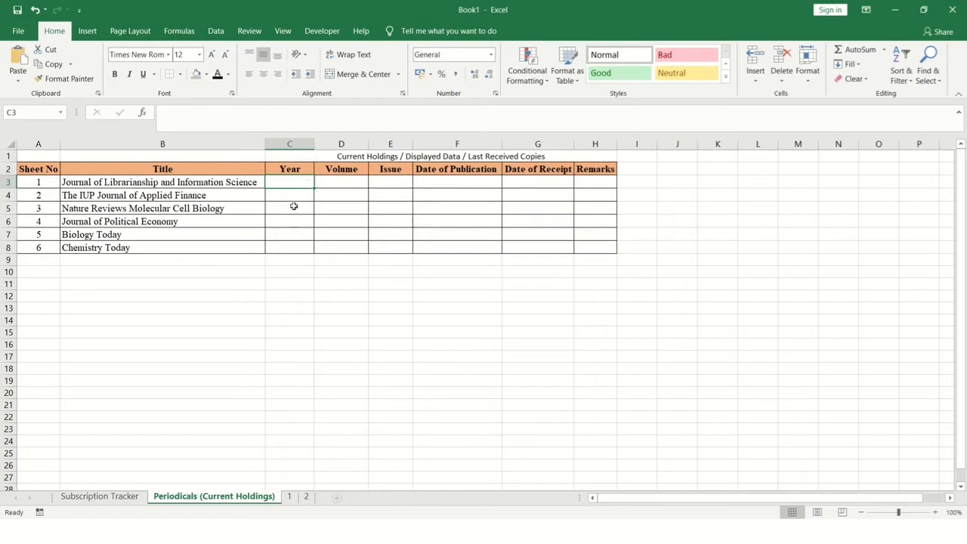
Enter =LOOKUP(2,1/('1'!A:A<>""),'1'!A:A) in C3 so the Year shows 2021 from sheet 1
text(=lookup()
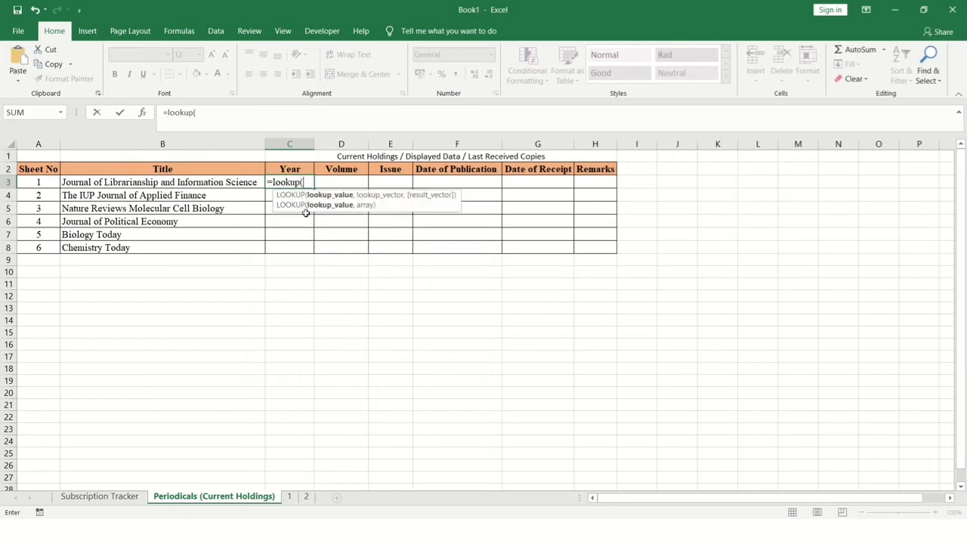
text(2,1)
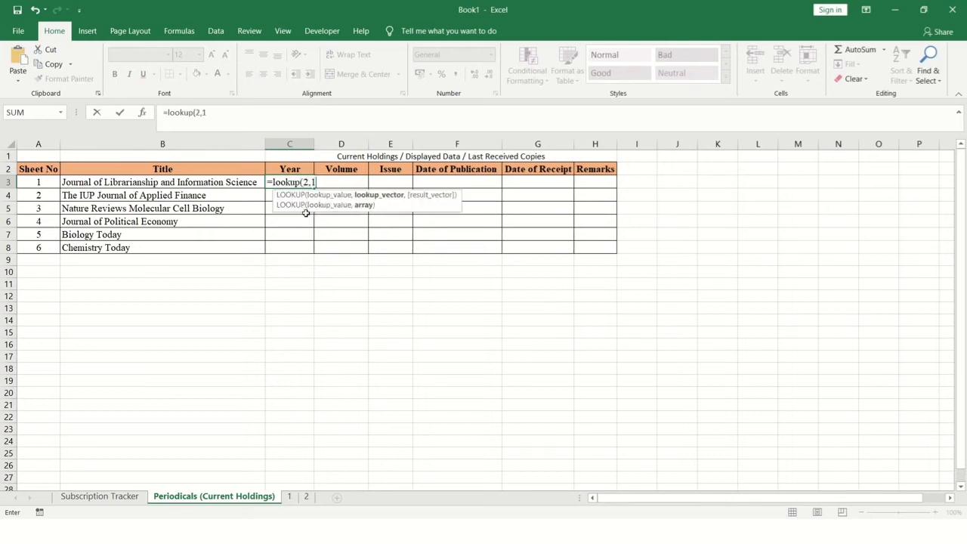
text(/)
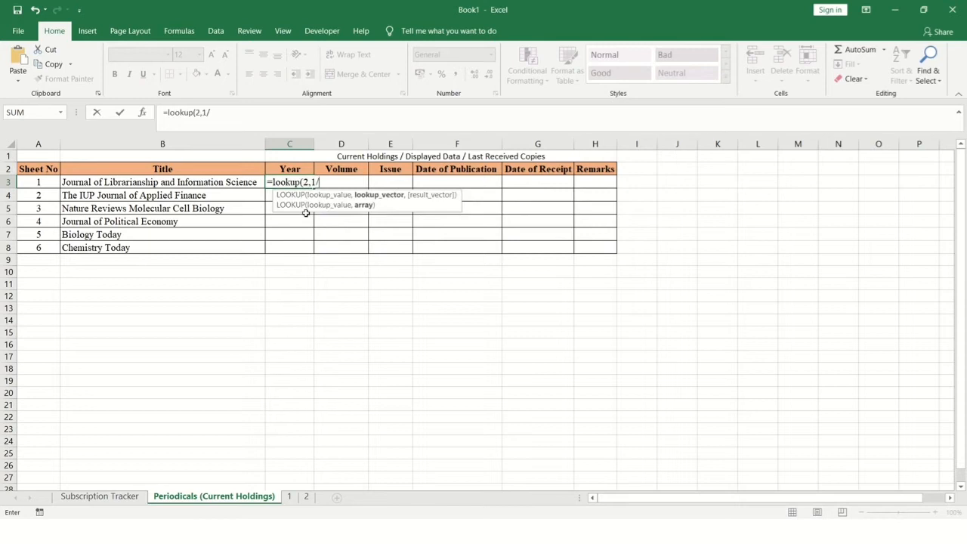
text(()
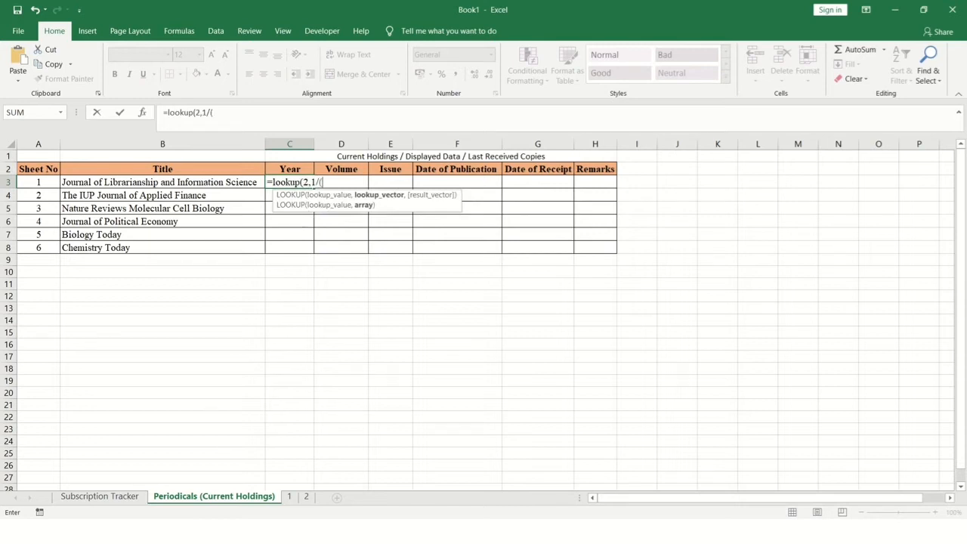
click(290, 496)
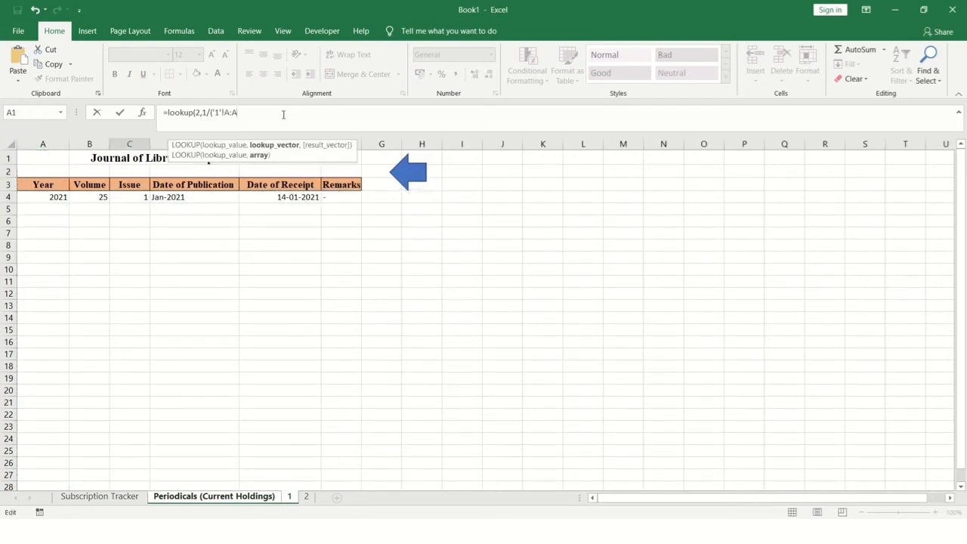
text(<>)
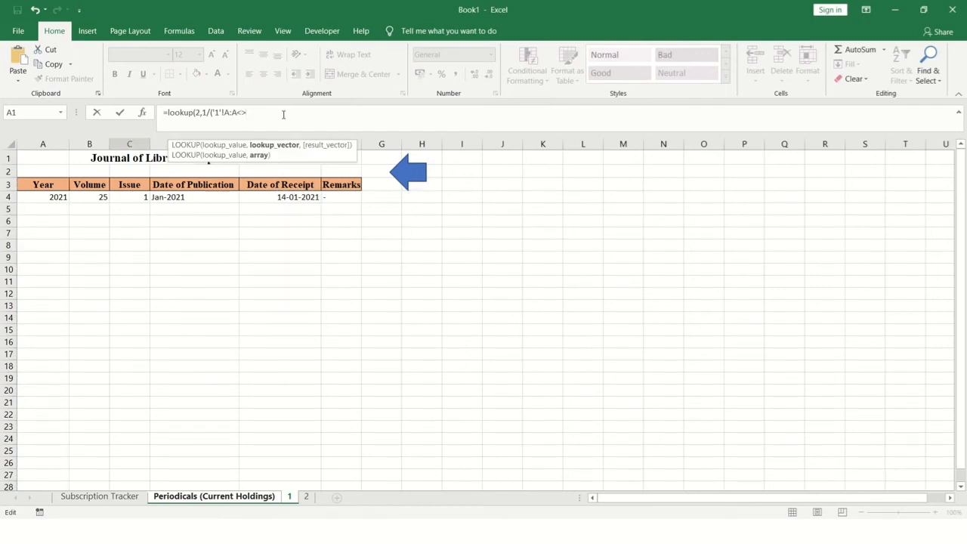
text("")
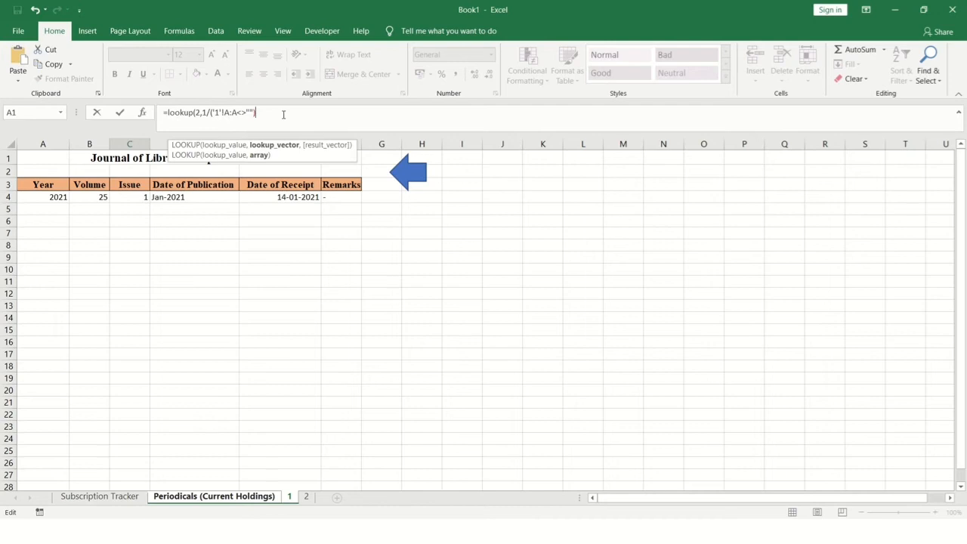
text())
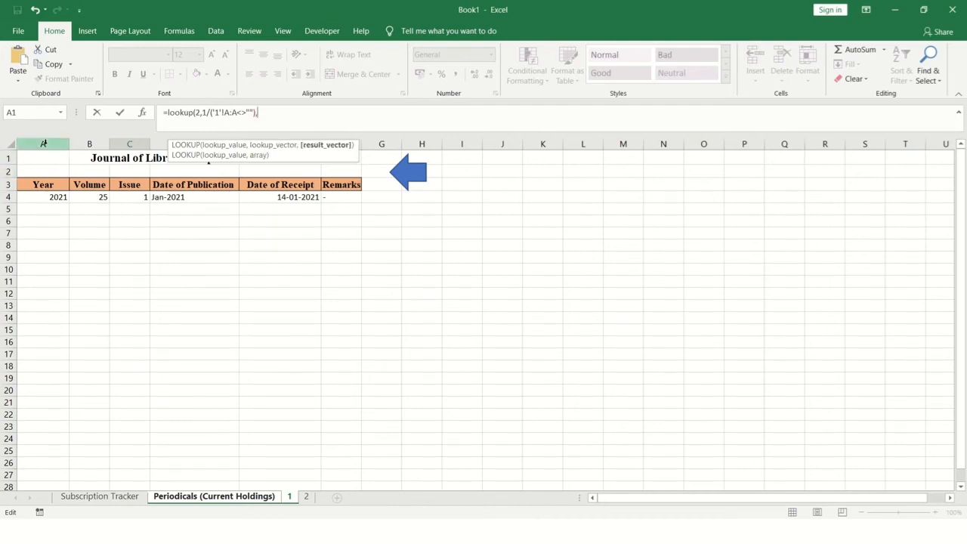
text('1'!A:A))
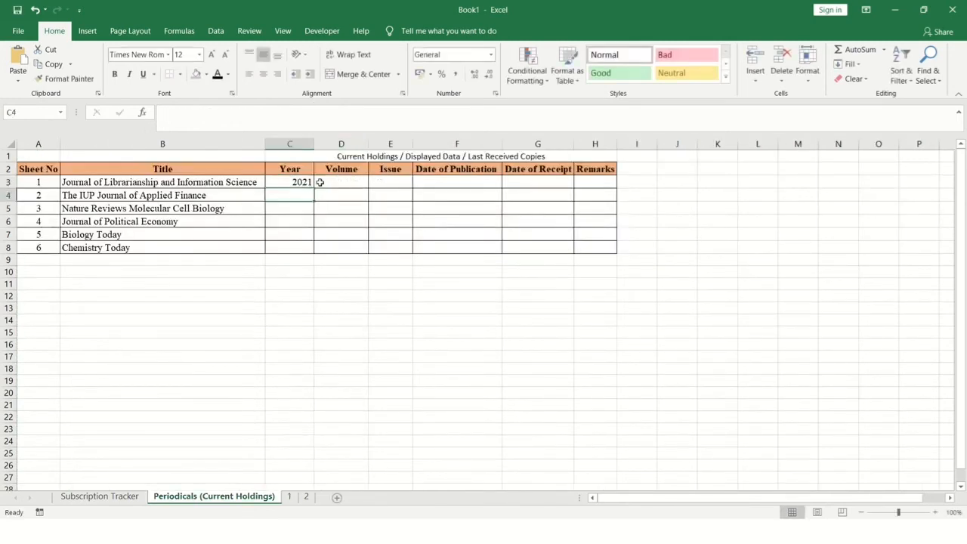
Fill the C3 formula across to H3 and format the receipt value in G3 as date 14-01-2021
click(290, 181)
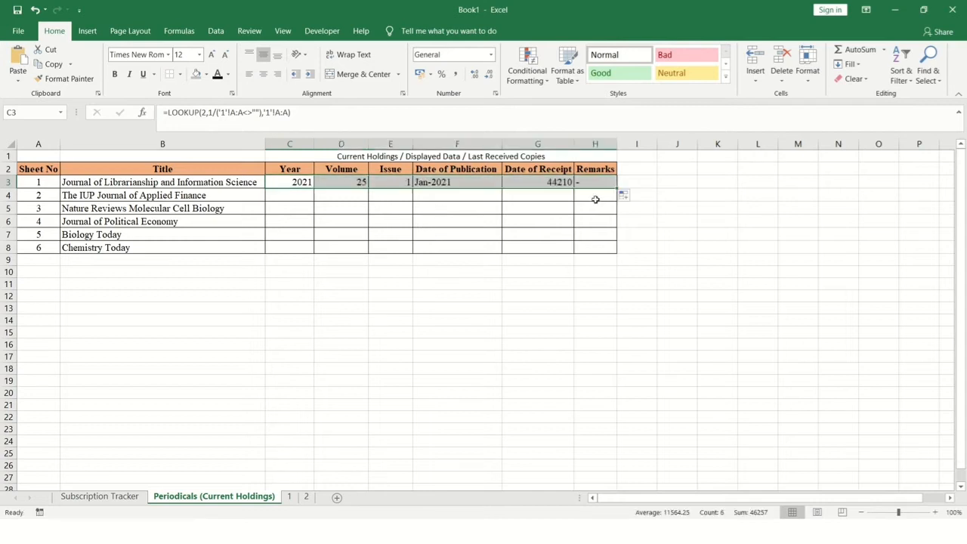
click(538, 181)
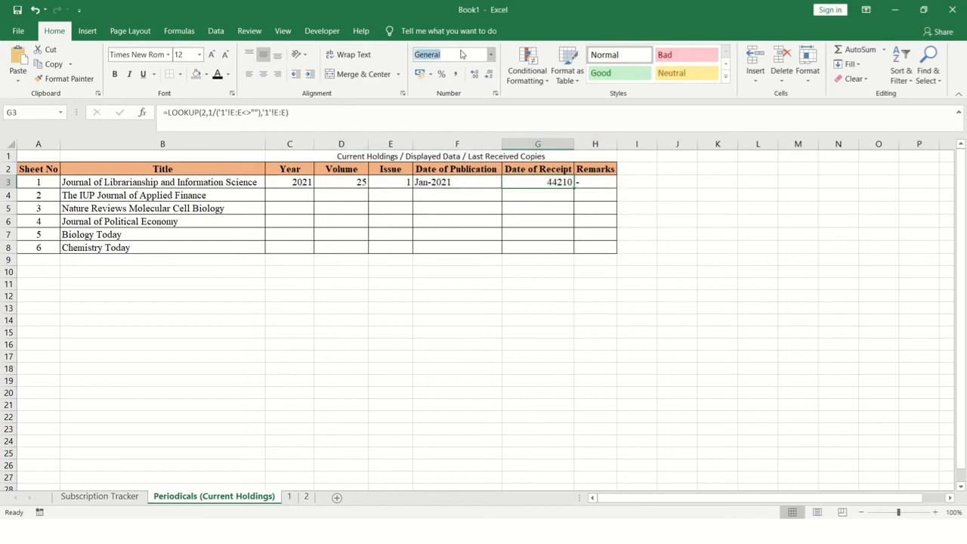
click(452, 54)
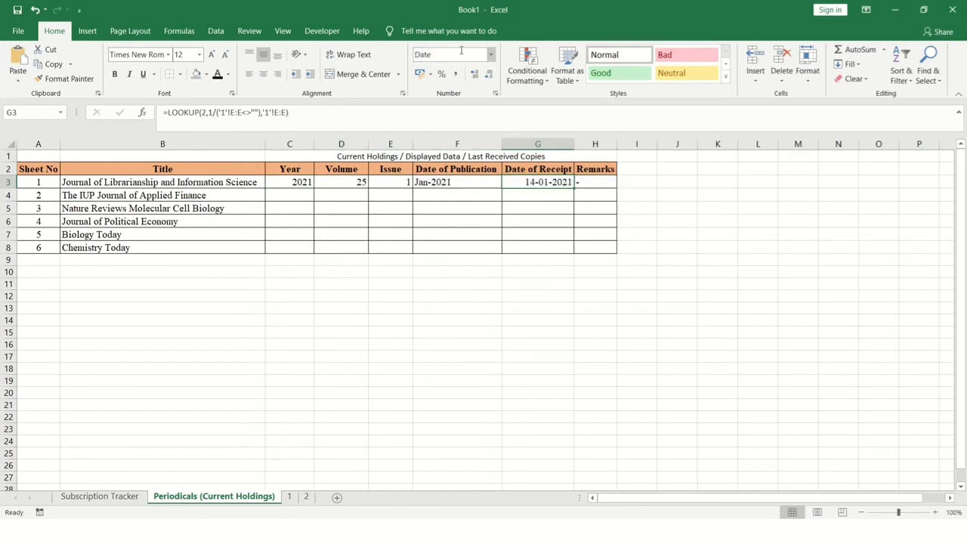
click(595, 234)
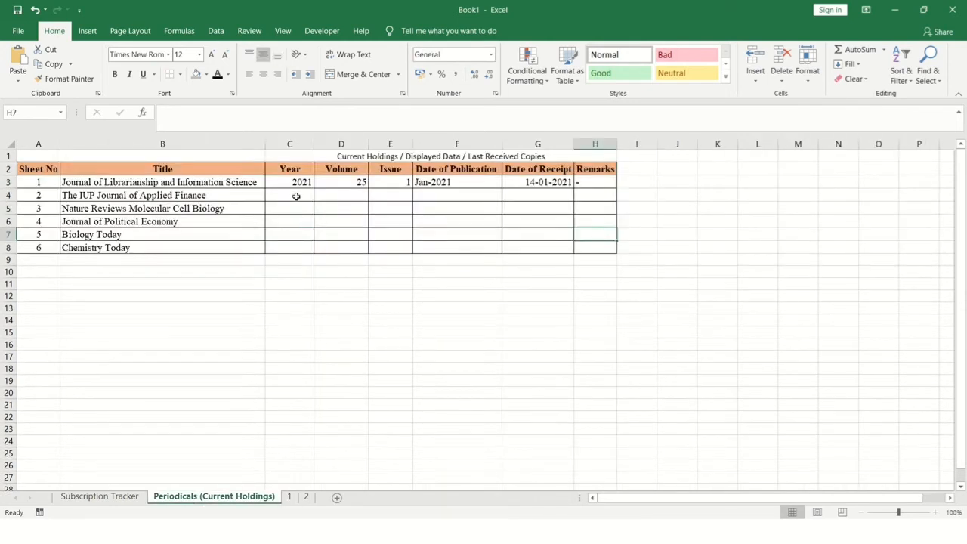
click(290, 195)
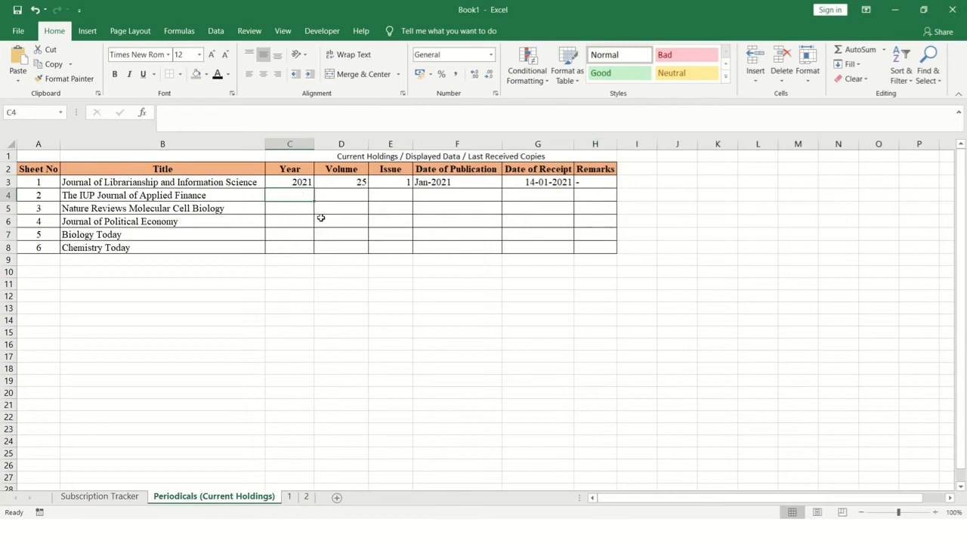
Enter =LOOKUP(2,1/('2'!A:A<>""),'2'!A:A) in C4 and fill the IUP journal row through H4
text(=LOOKUP(2,1/('1'!A:A<>""),'1'!A:A))
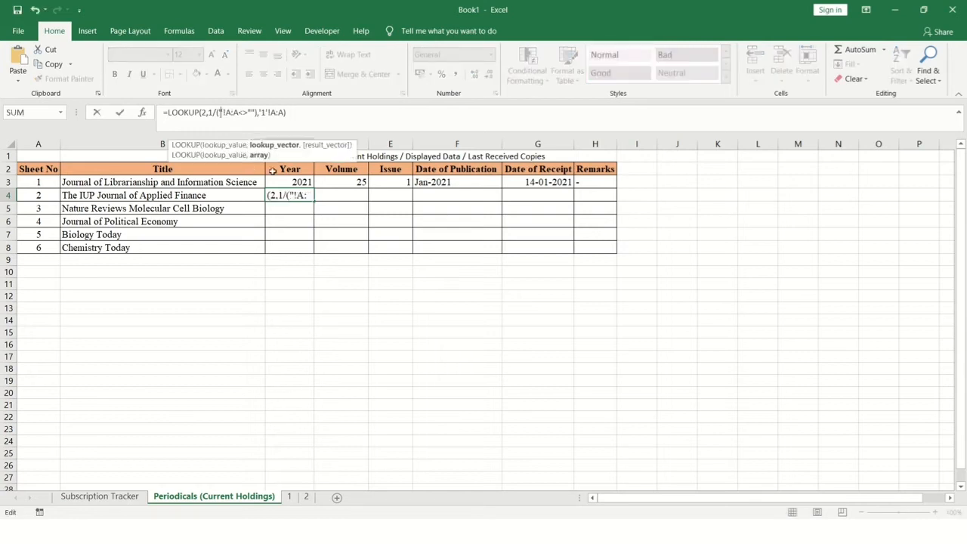
text(2')
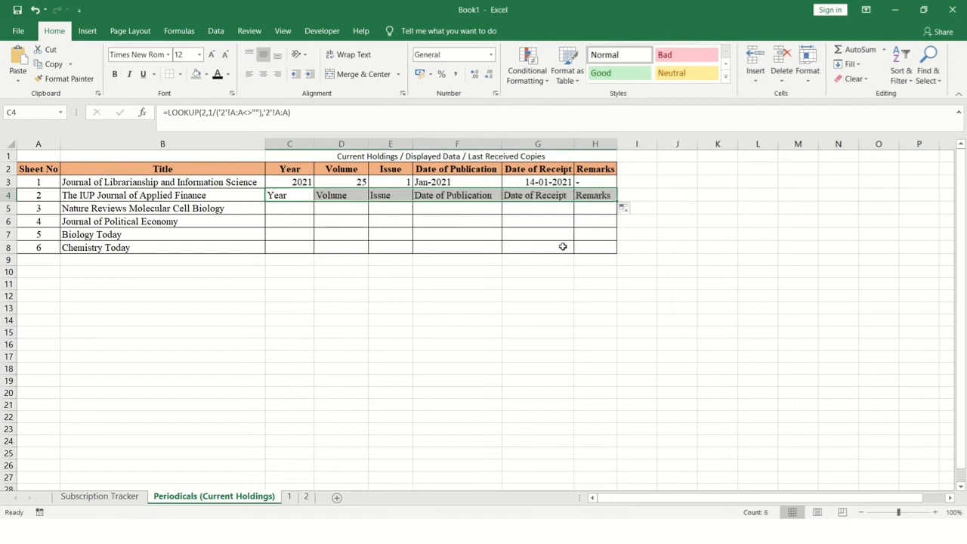
click(341, 195)
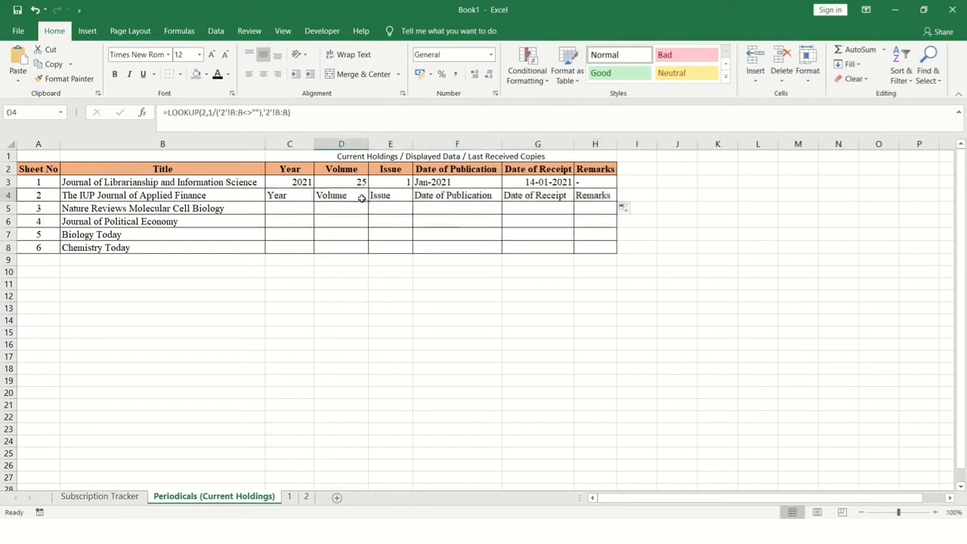
click(390, 195)
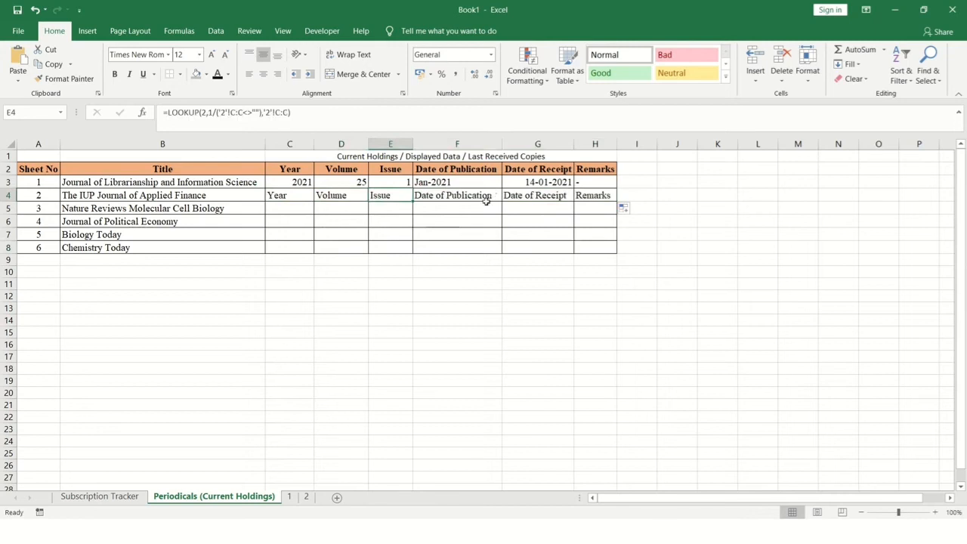
mouse_move(174, 198)
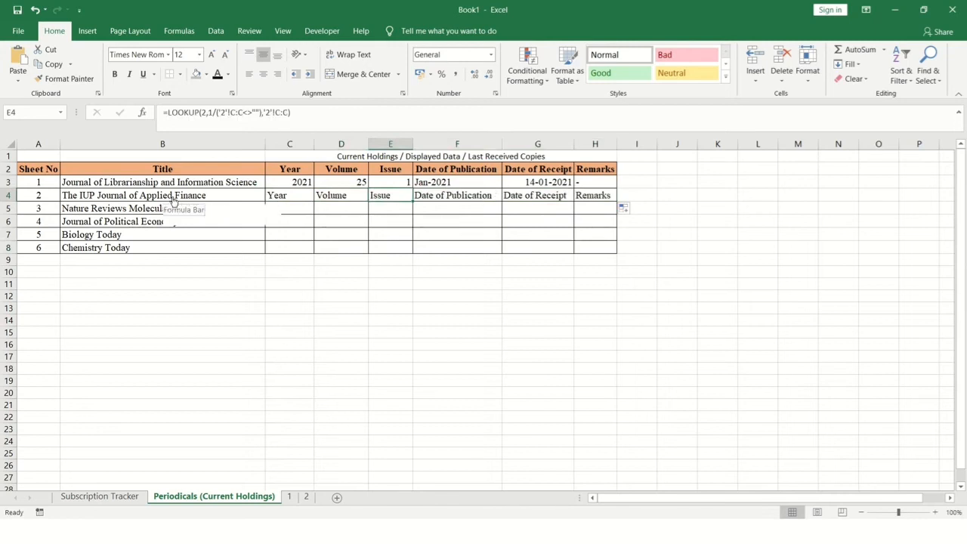
click(305, 495)
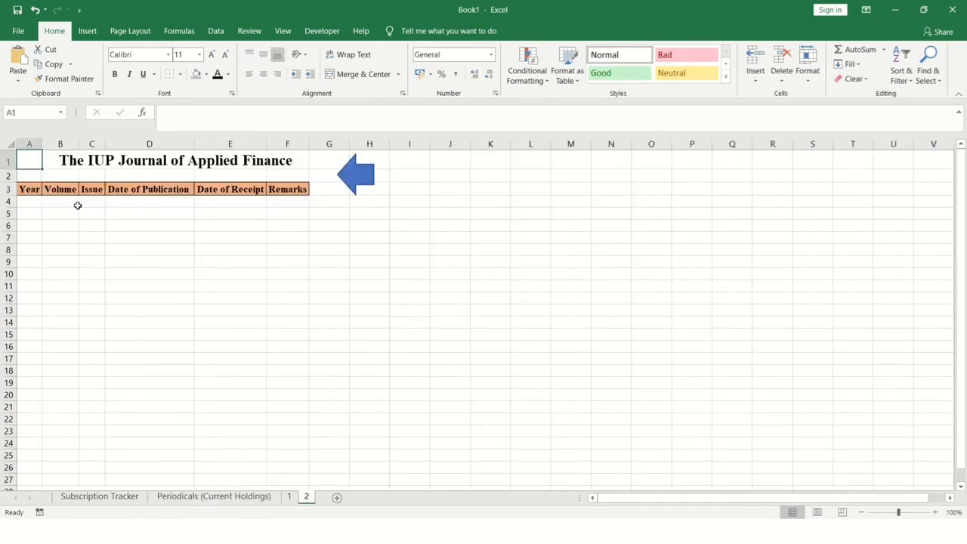
Enter 2021, volume 50, issue 1, Jan-2021, received 15-Jan on sheet 2 and return to the master sheet
click(287, 189)
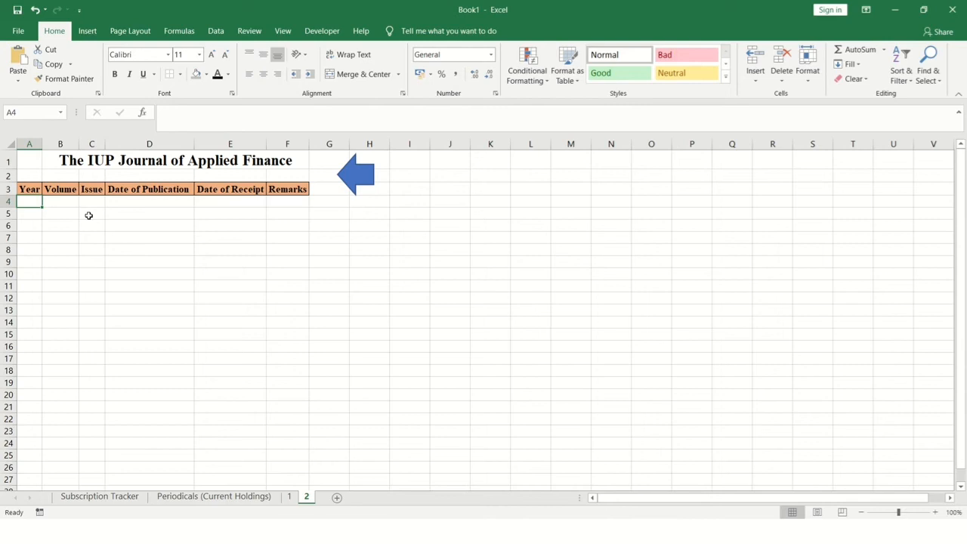
text(2021)
click(60, 201)
text(50)
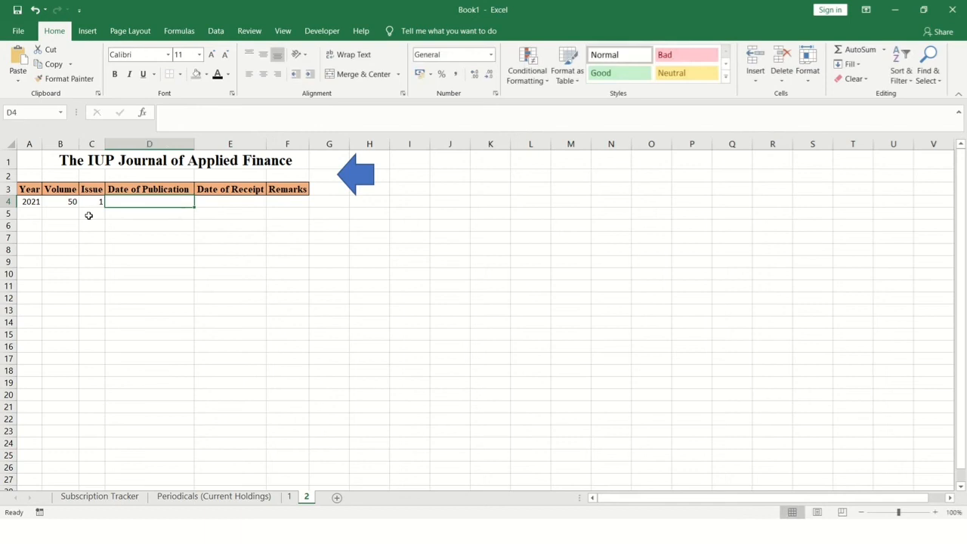
text('Jan-)
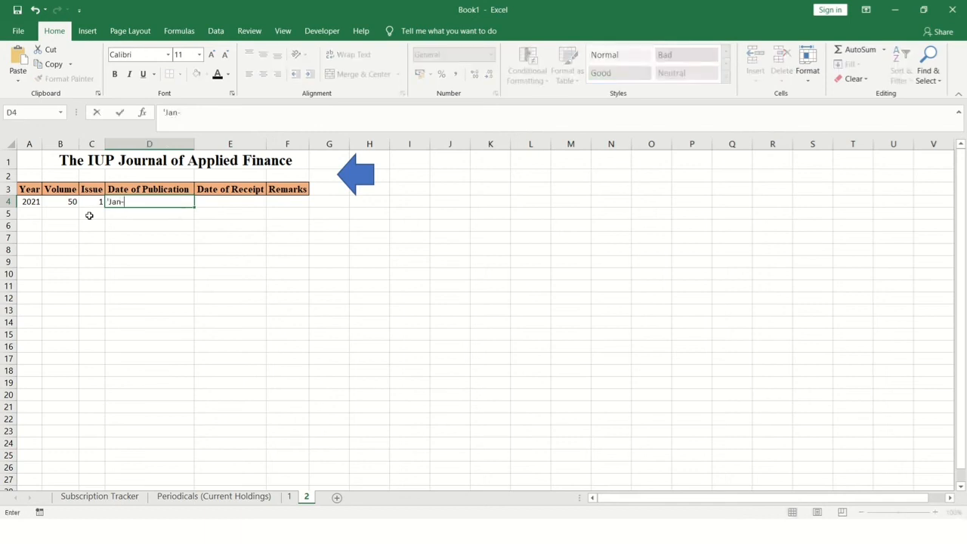
key(Tab)
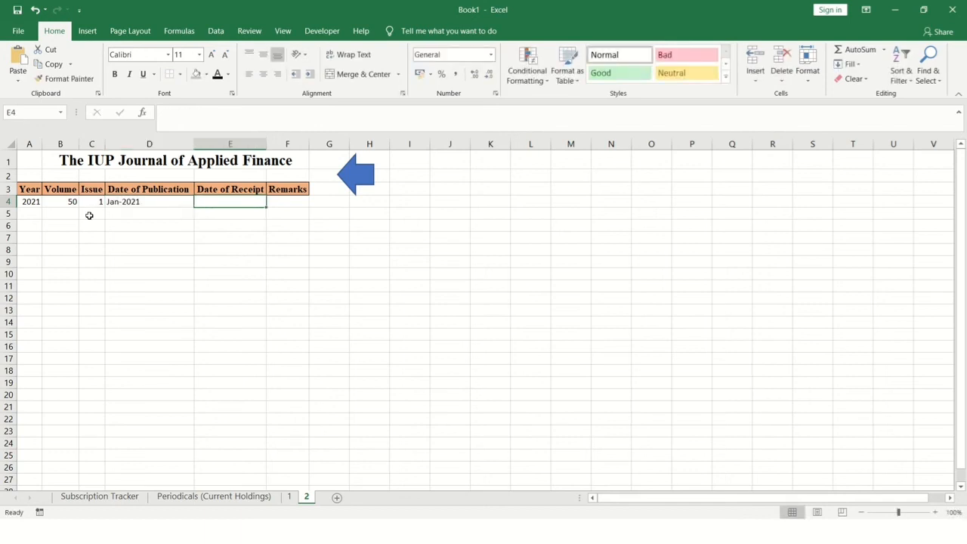
text(15-Jan-21)
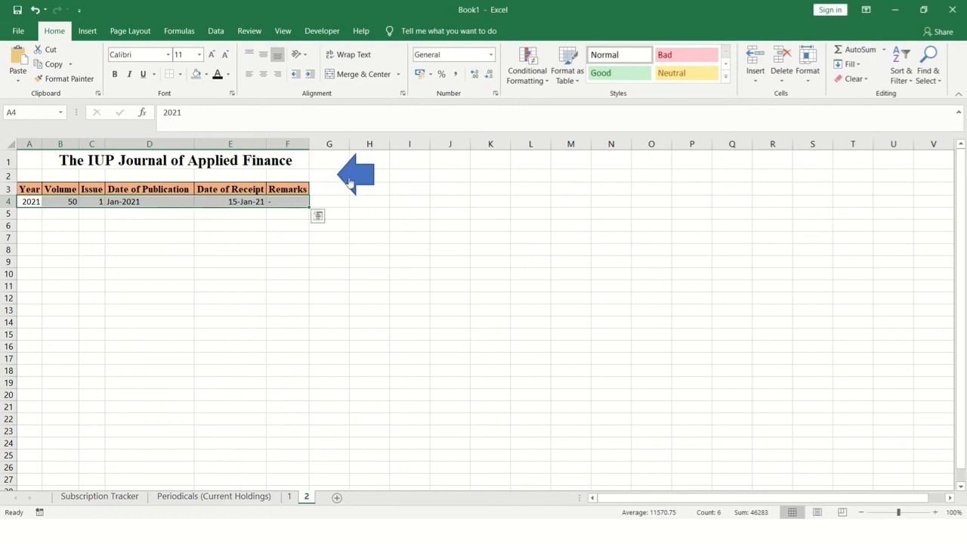
click(215, 496)
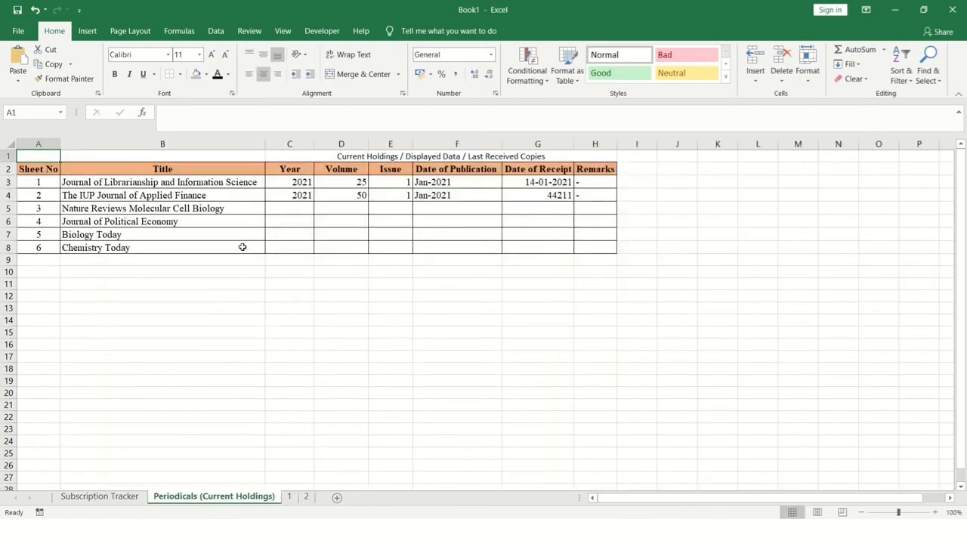
Format the IUP journal's receipt value in G4 as date 15-01-2021
click(290, 195)
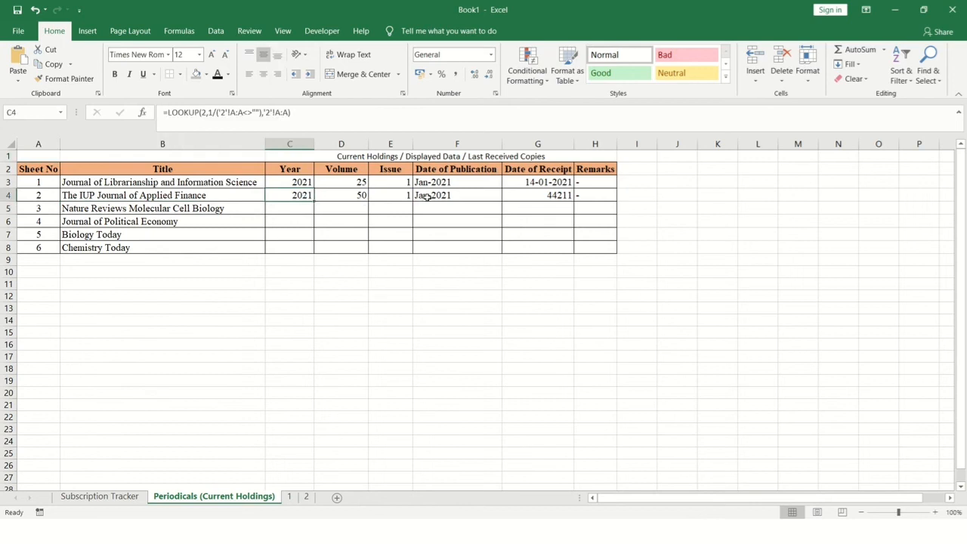
click(538, 195)
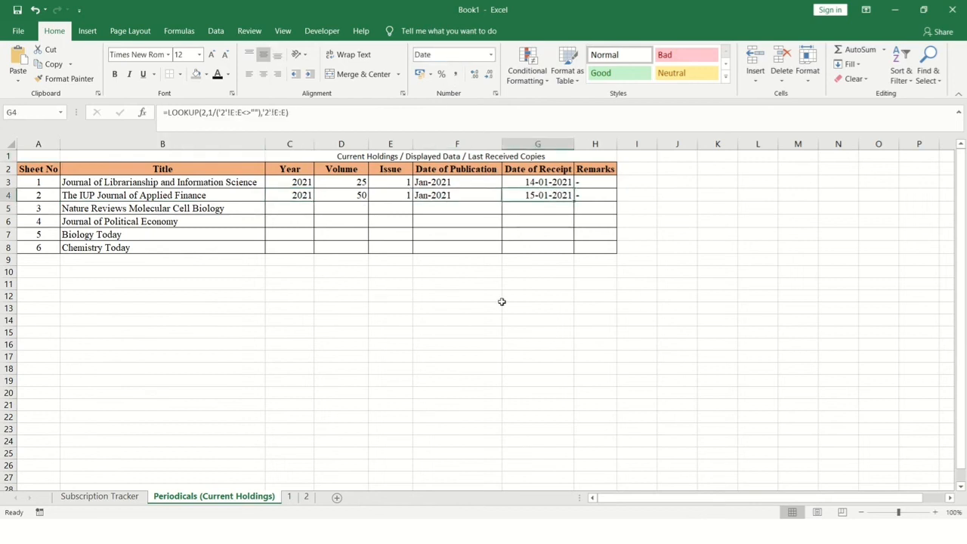
click(538, 234)
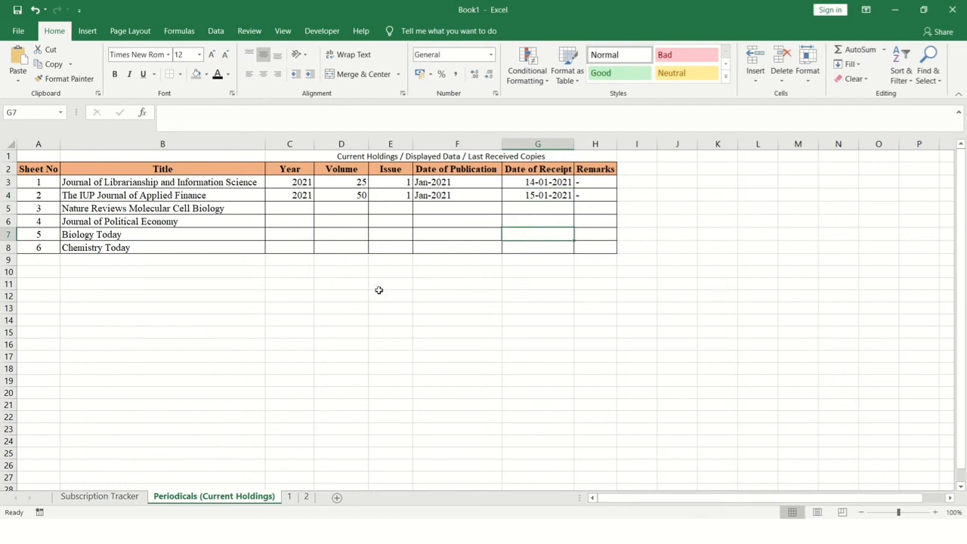
click(342, 248)
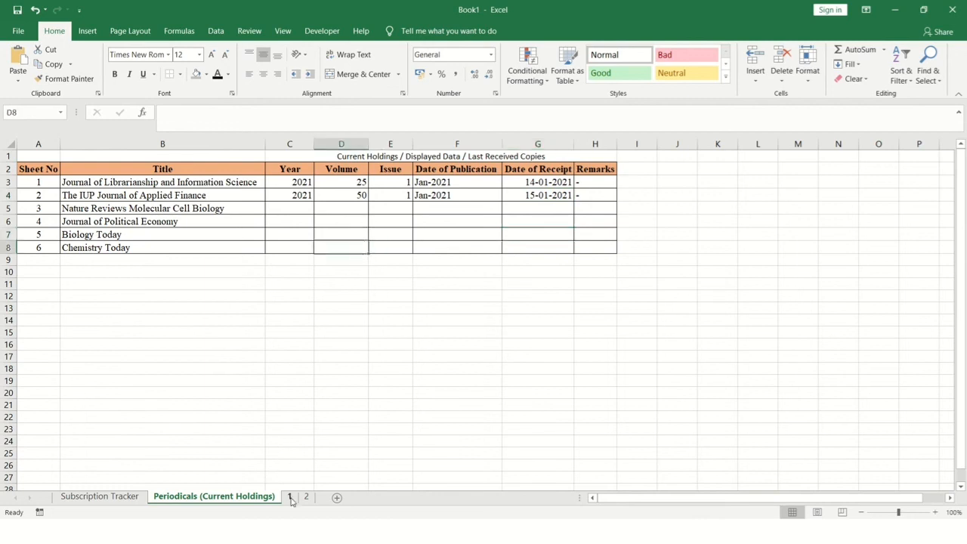
Review the remaining journal titles and the IUP journal's Year formula
drag(163, 208, 164, 248)
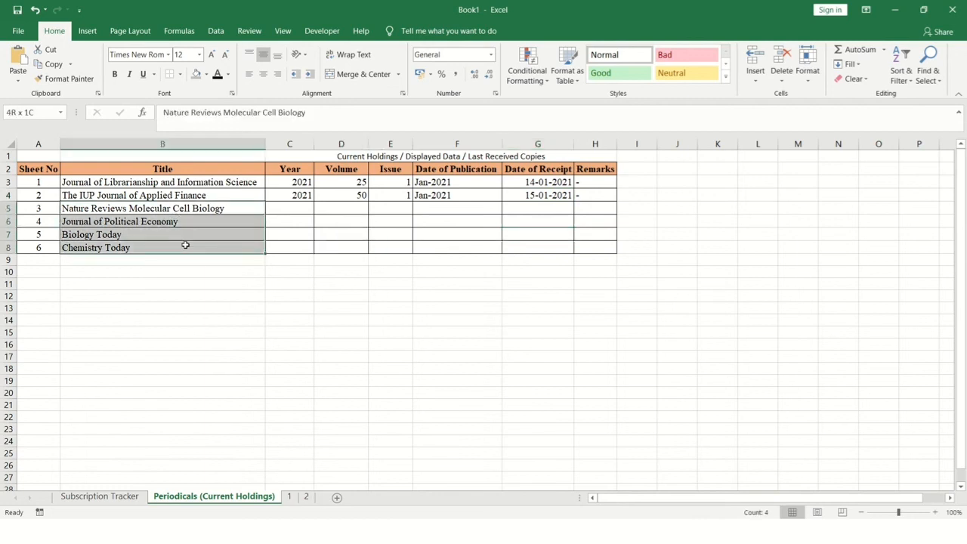
click(162, 208)
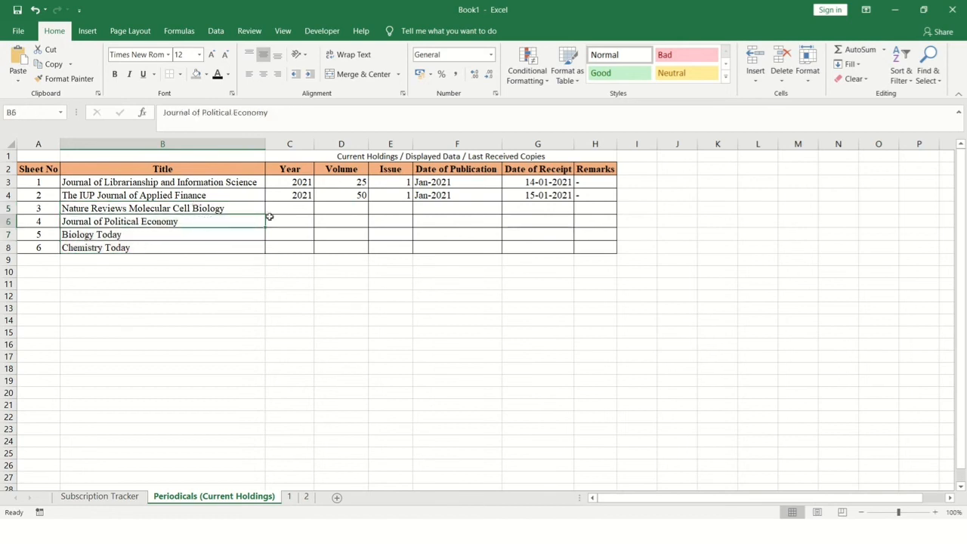
click(290, 195)
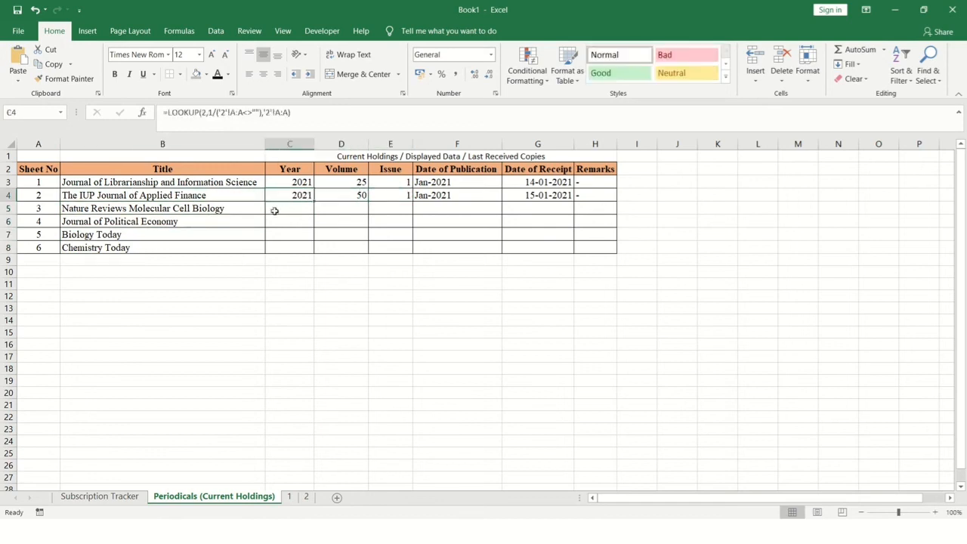
mouse_move(296, 205)
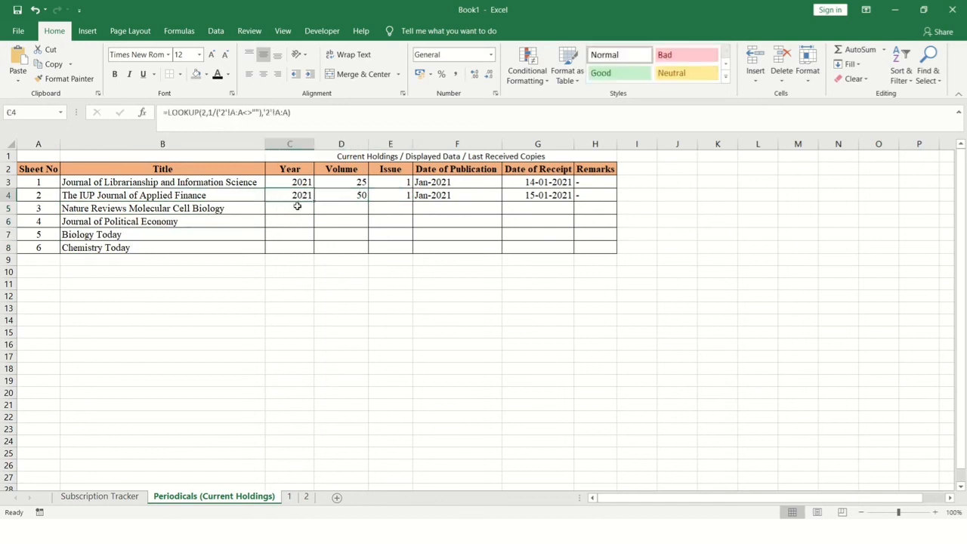
click(342, 220)
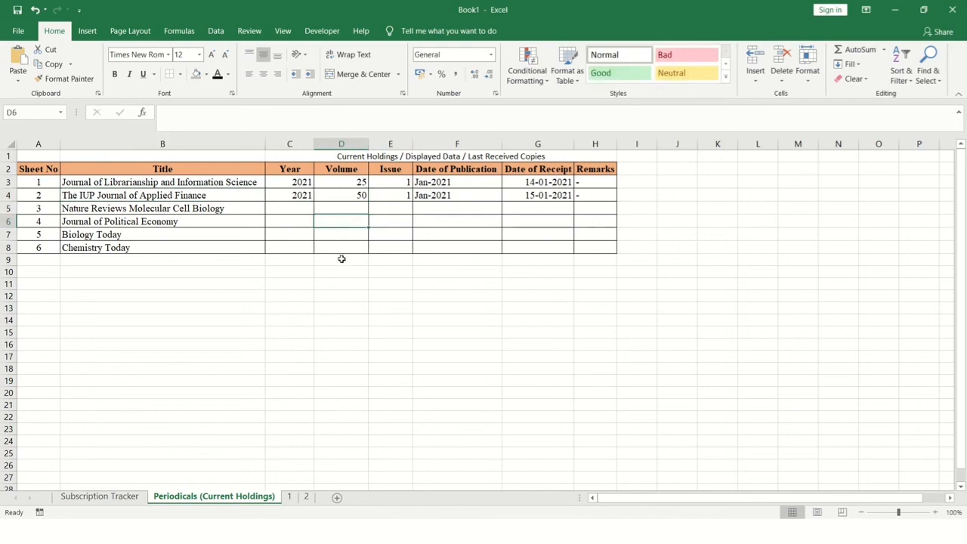